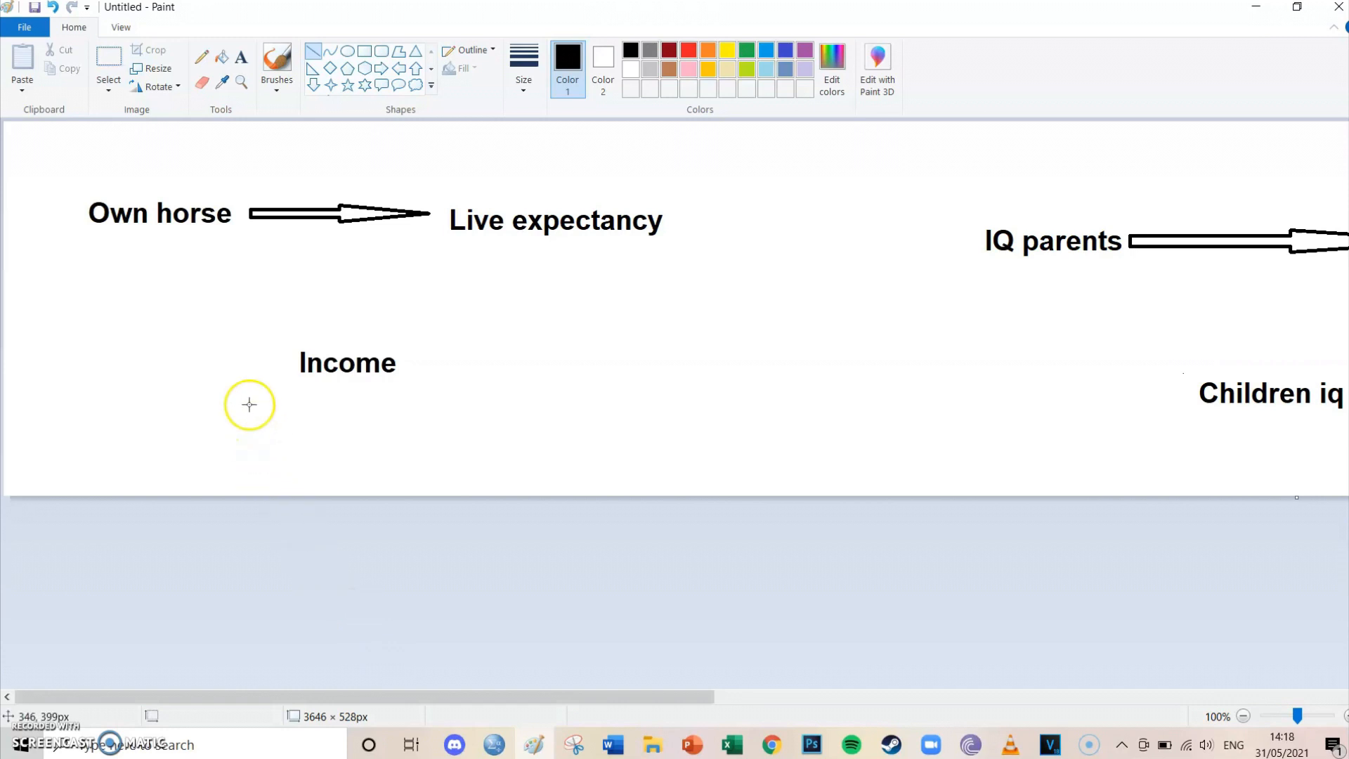
pyautogui.moveTo(199, 312)
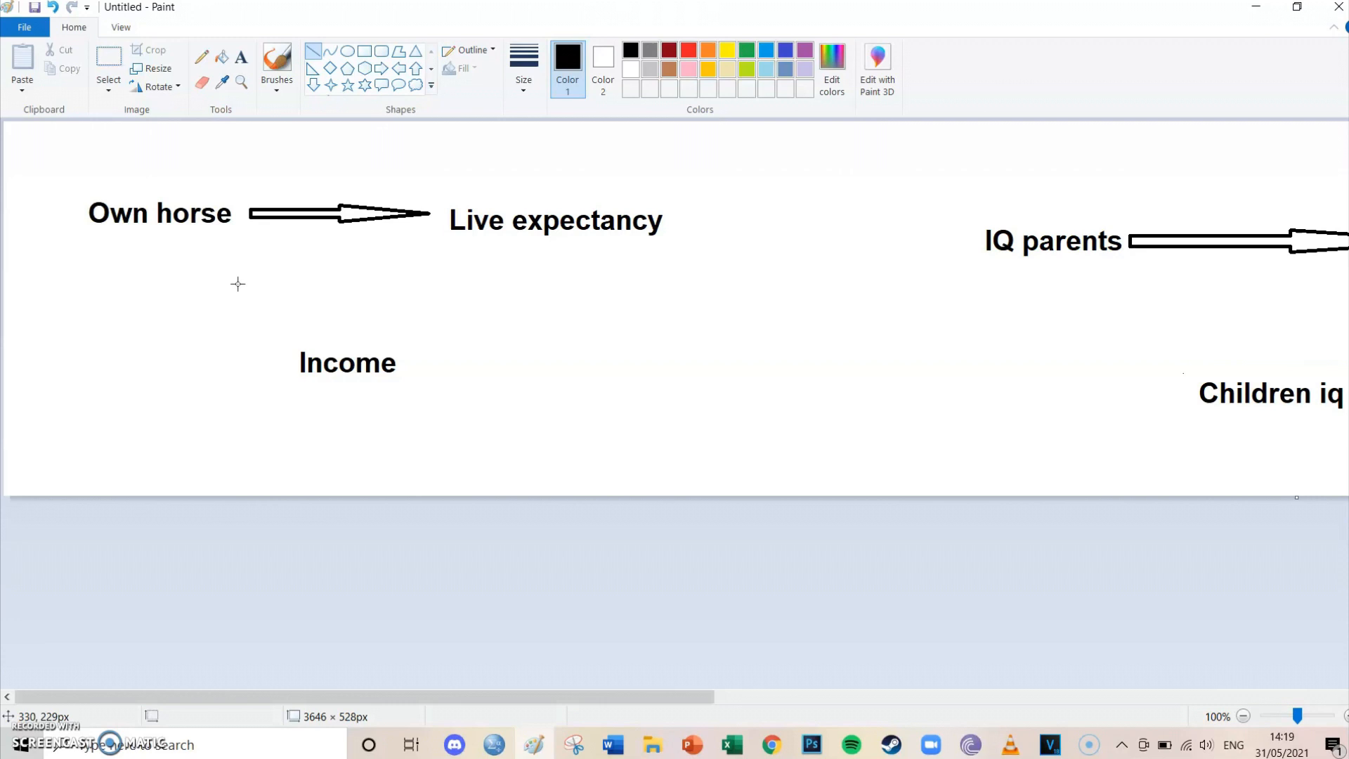
# Step: Select the Line tool for drawing the Income to Own horse arrow
pyautogui.click(523, 69)
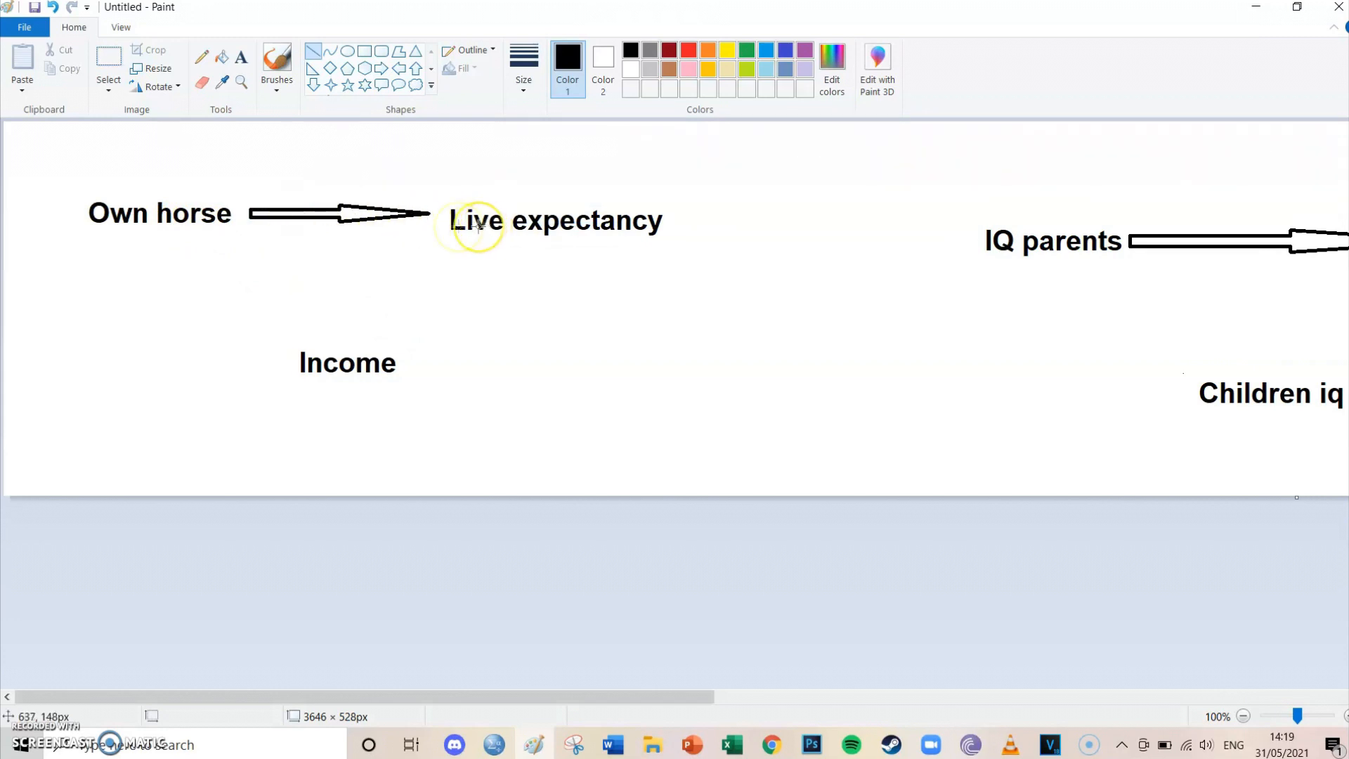
pyautogui.moveTo(307, 361)
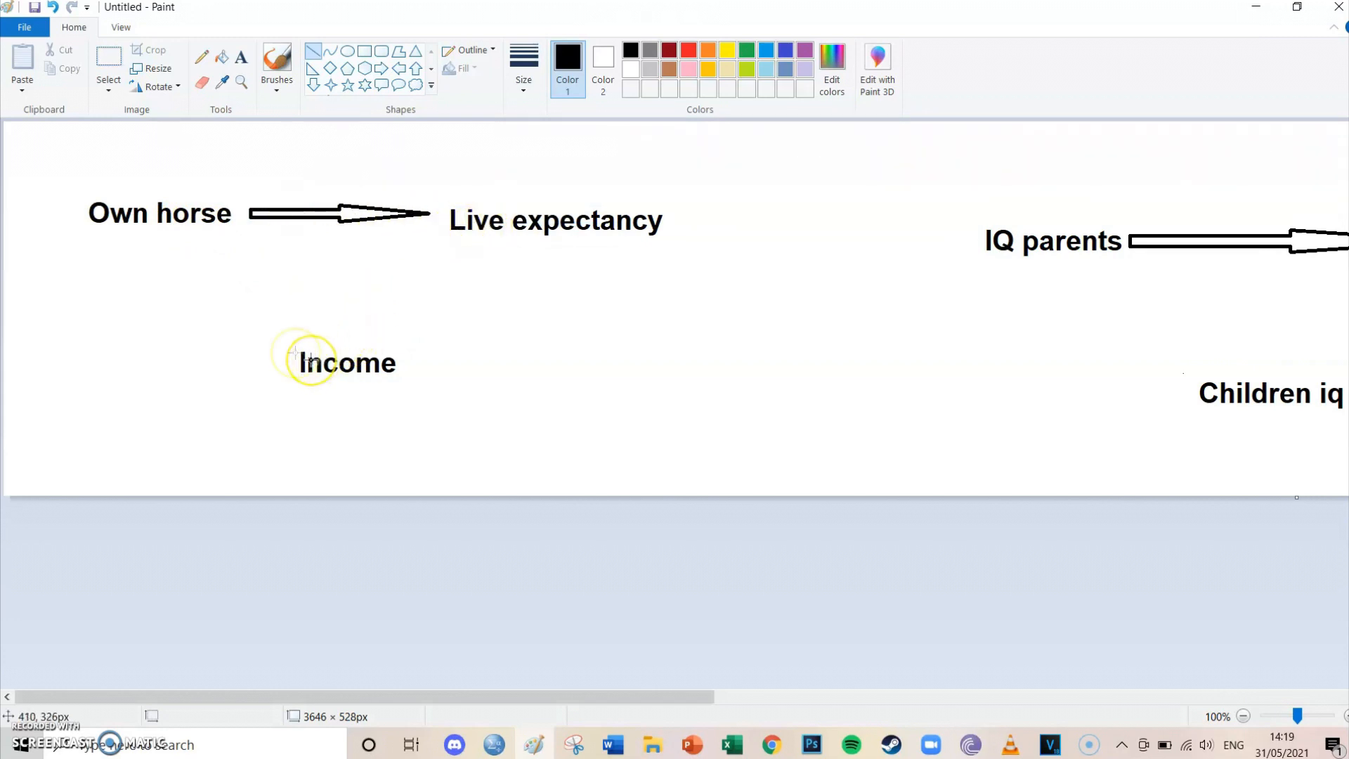
pyautogui.moveTo(180, 239)
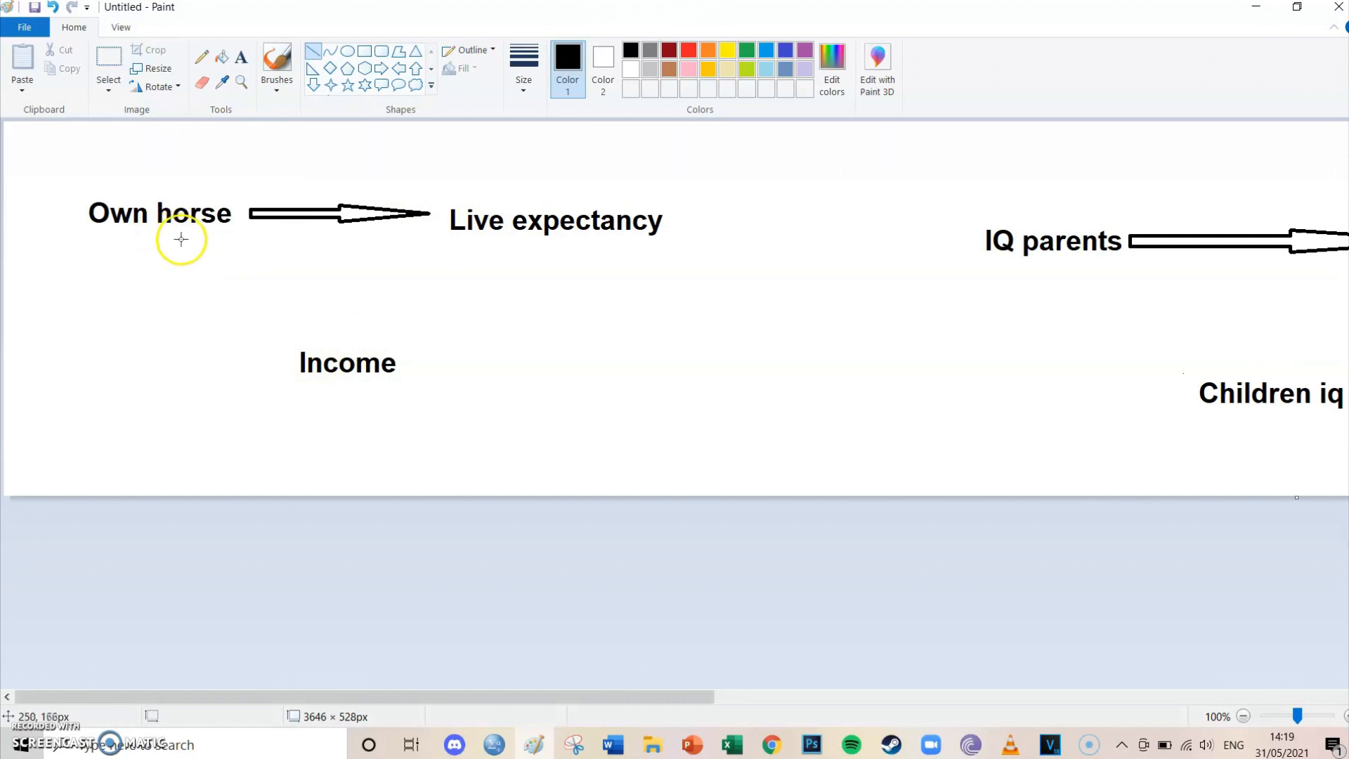
pyautogui.moveTo(345, 372)
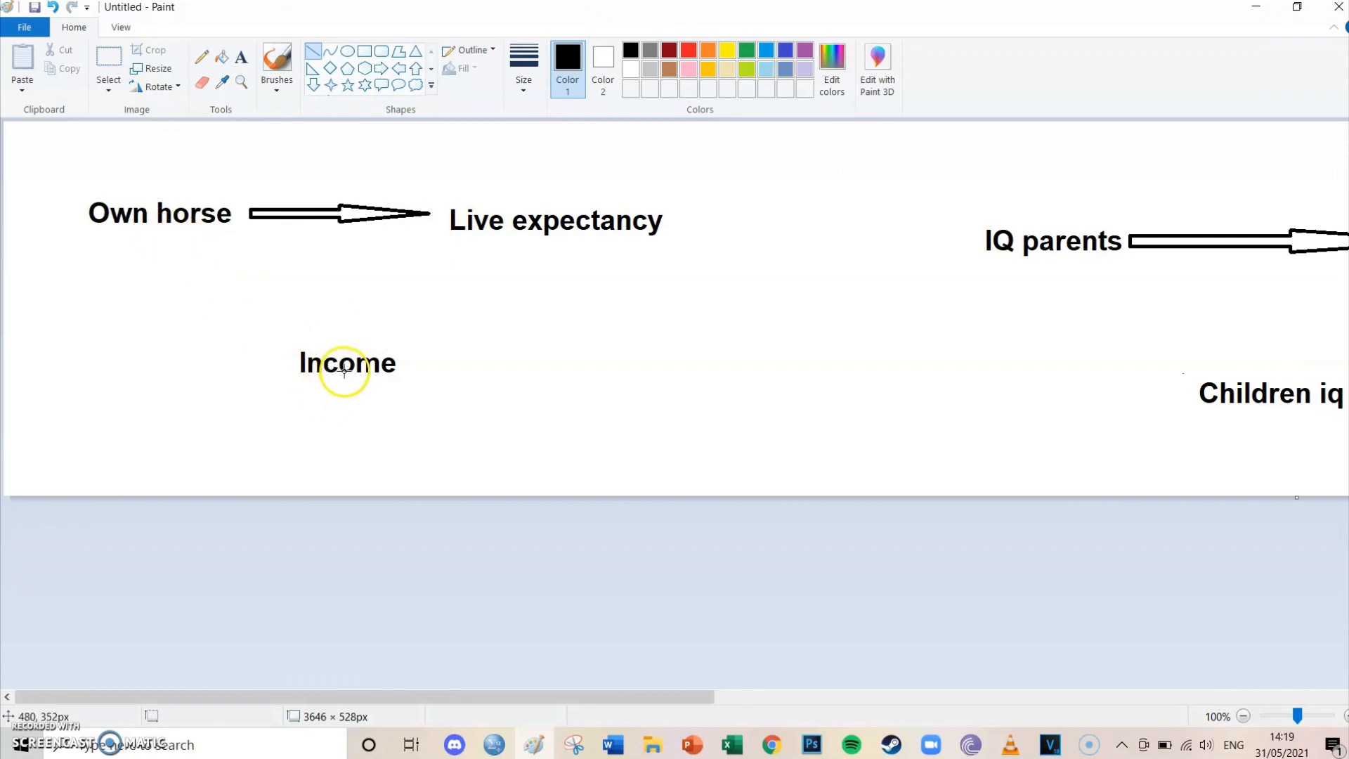
pyautogui.moveTo(295, 329)
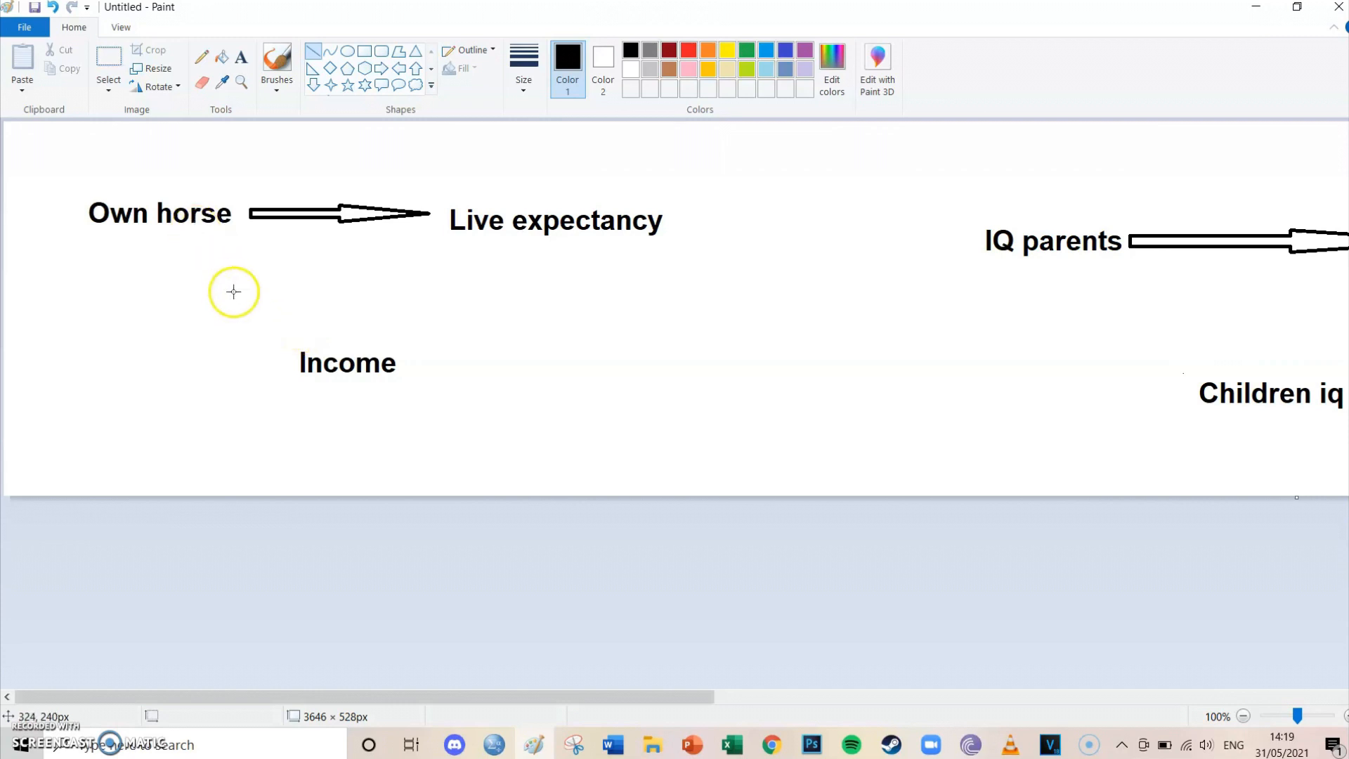
pyautogui.moveTo(292, 342)
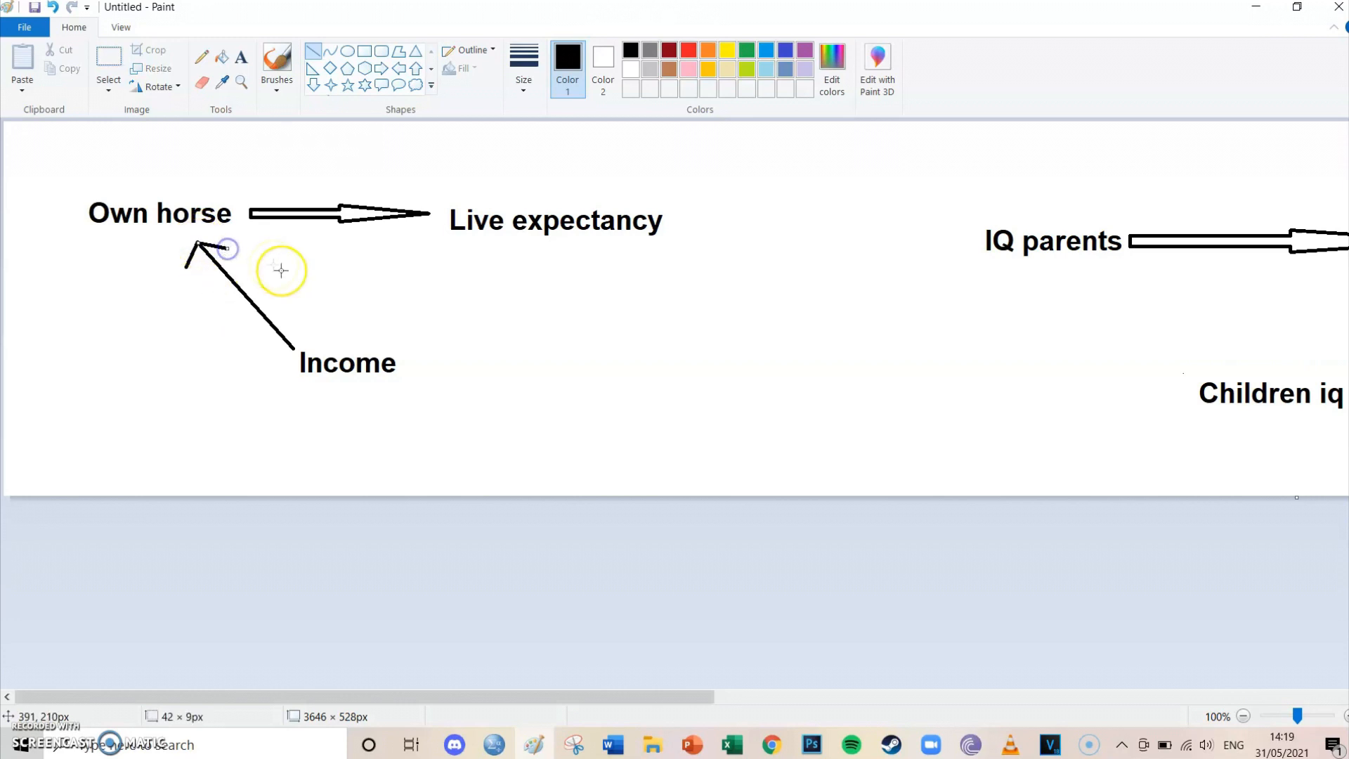
pyautogui.moveTo(349, 273)
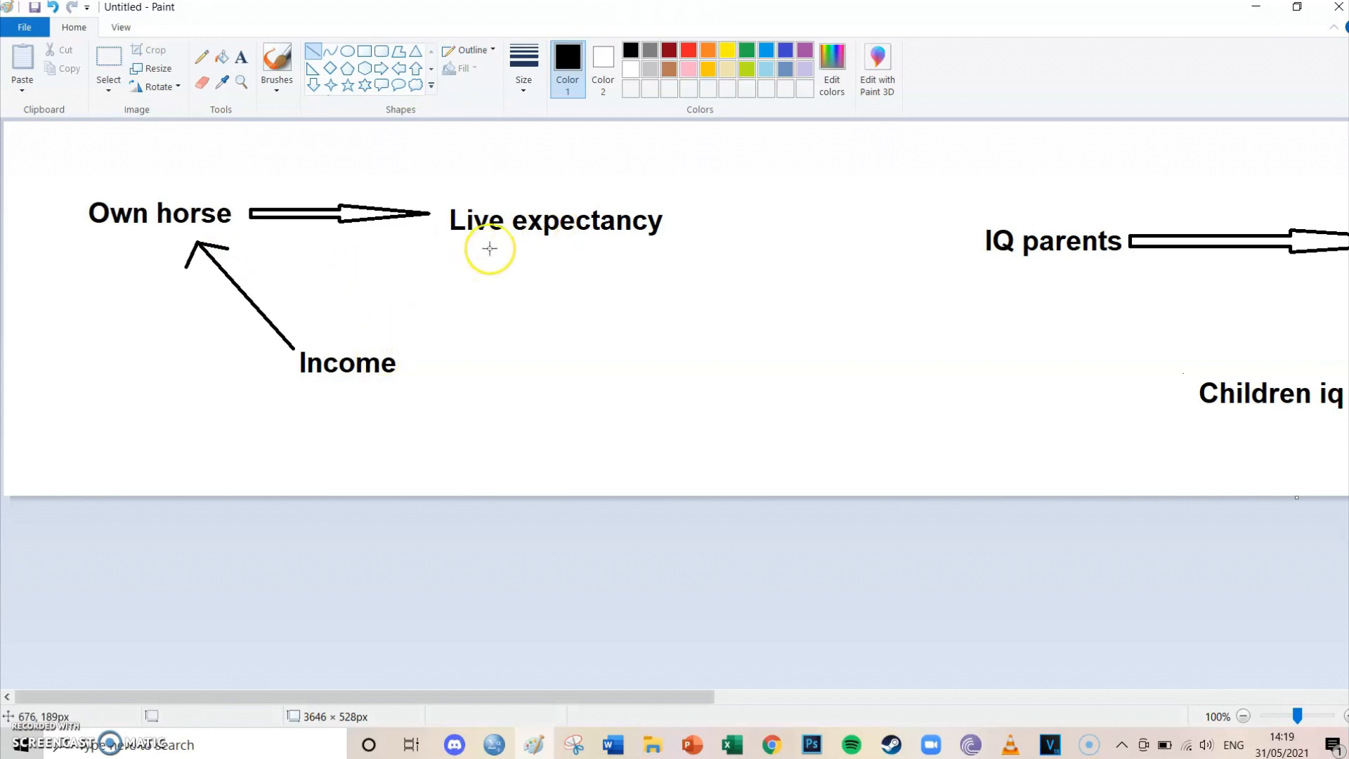
pyautogui.moveTo(340, 359)
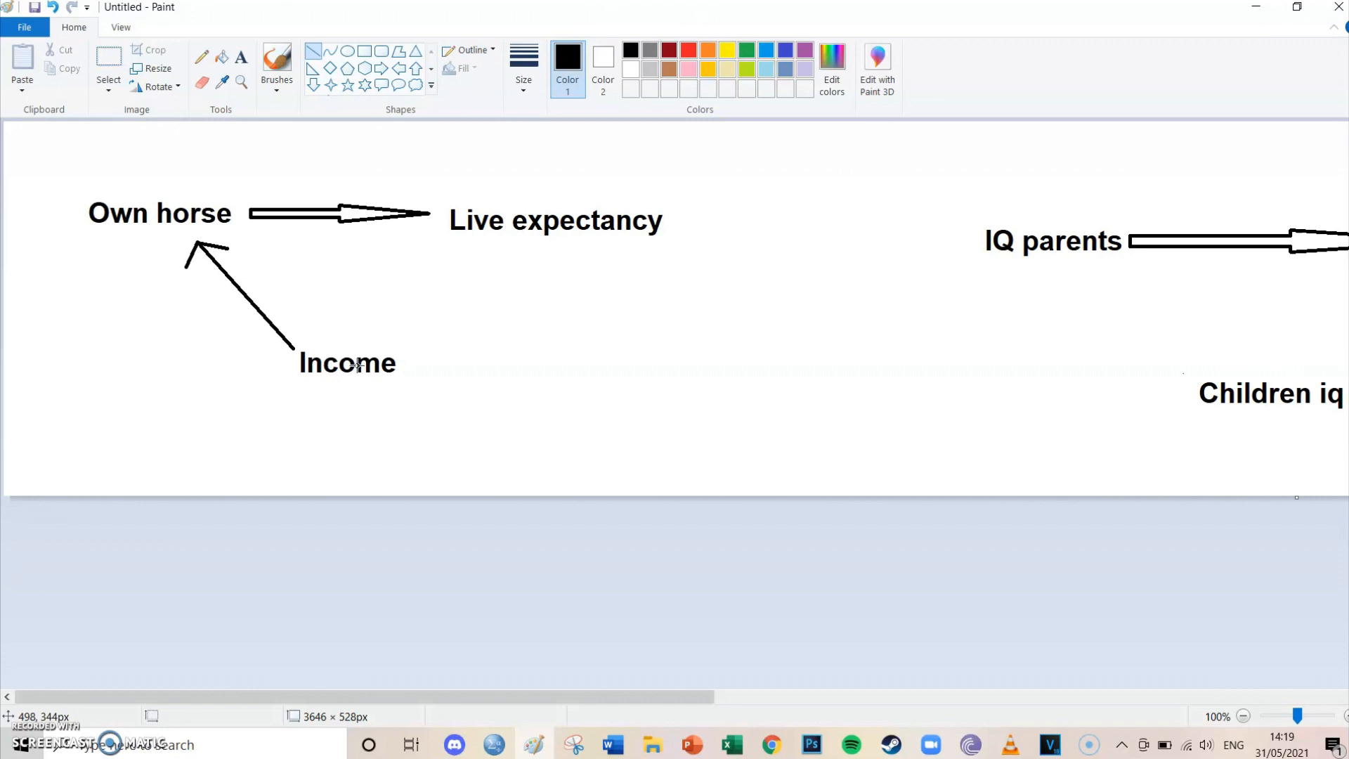
pyautogui.moveTo(372, 361)
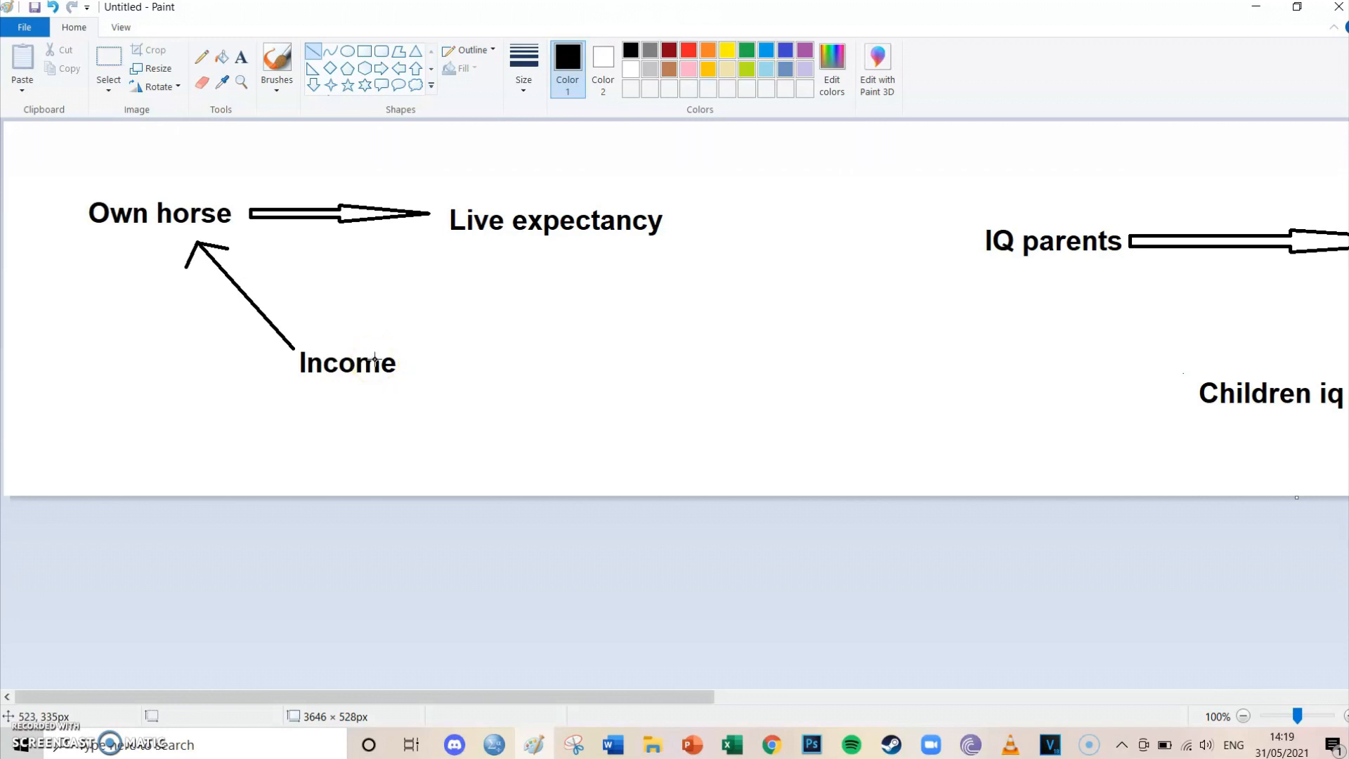
pyautogui.moveTo(549, 196)
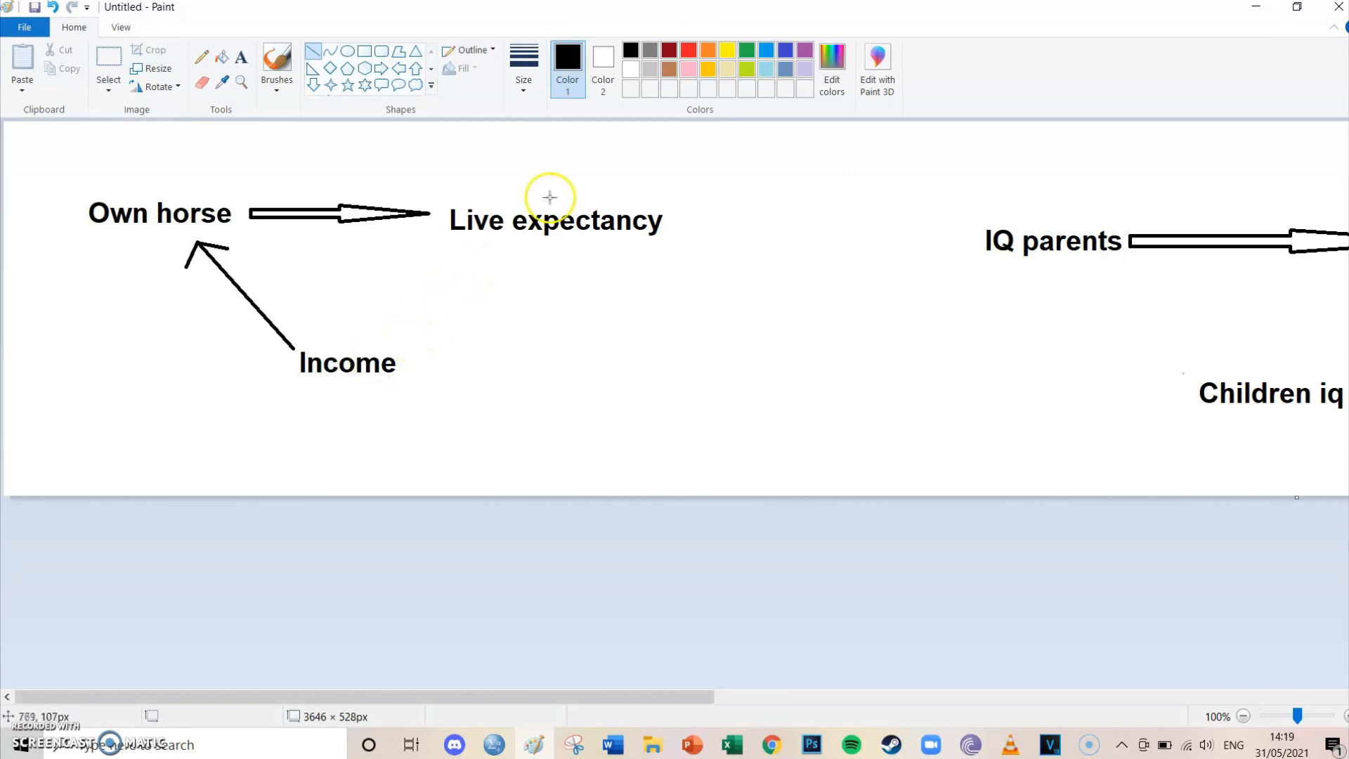
pyautogui.moveTo(670, 234)
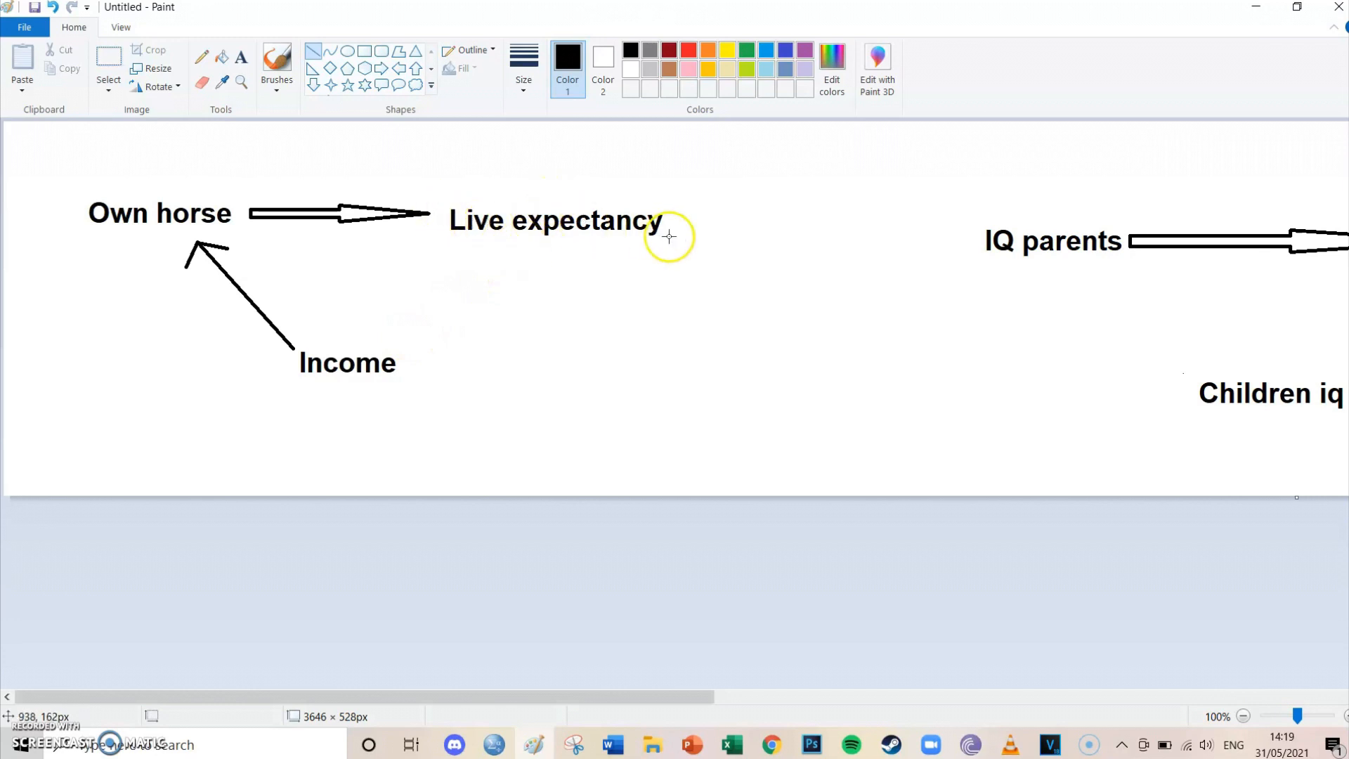
pyautogui.moveTo(410, 348)
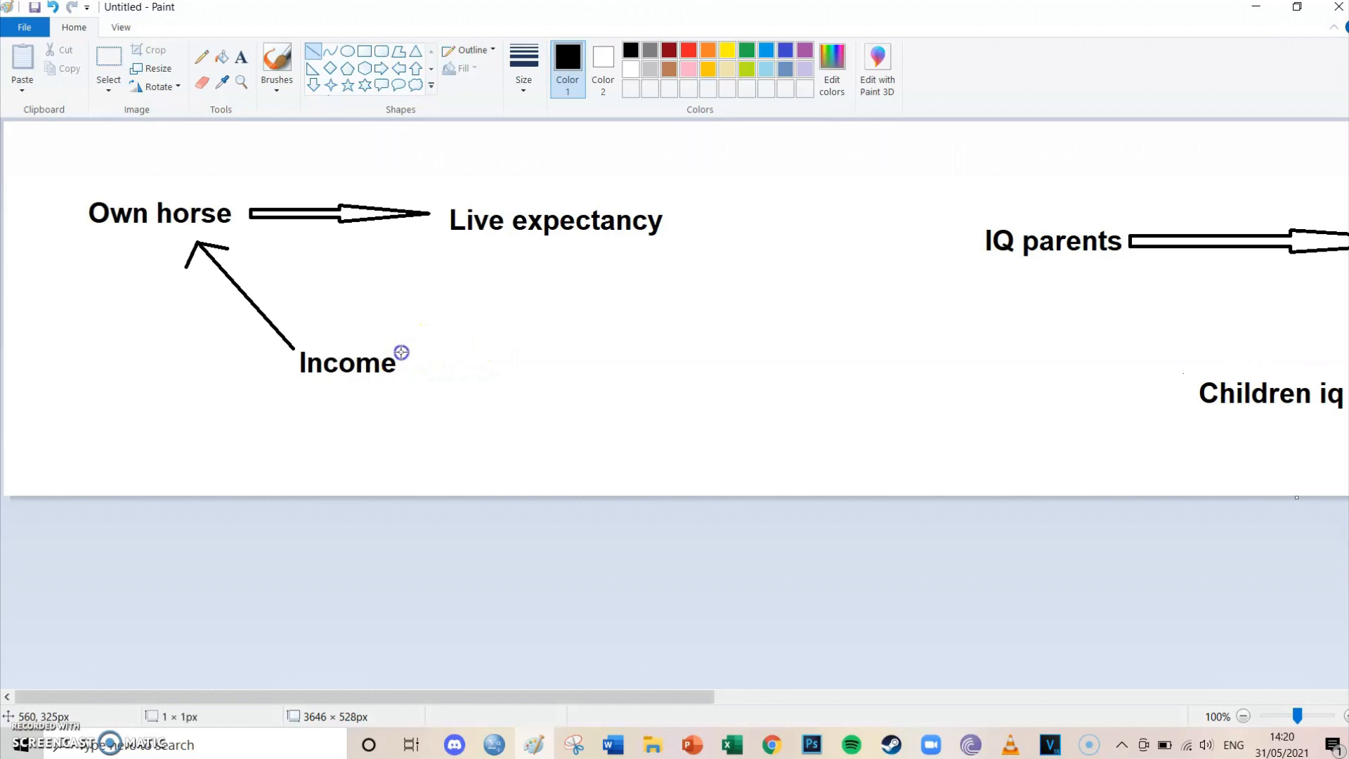
# Step: Draw a line from Income up toward Live expectancy
pyautogui.moveTo(400, 351); pyautogui.dragTo(490, 258)
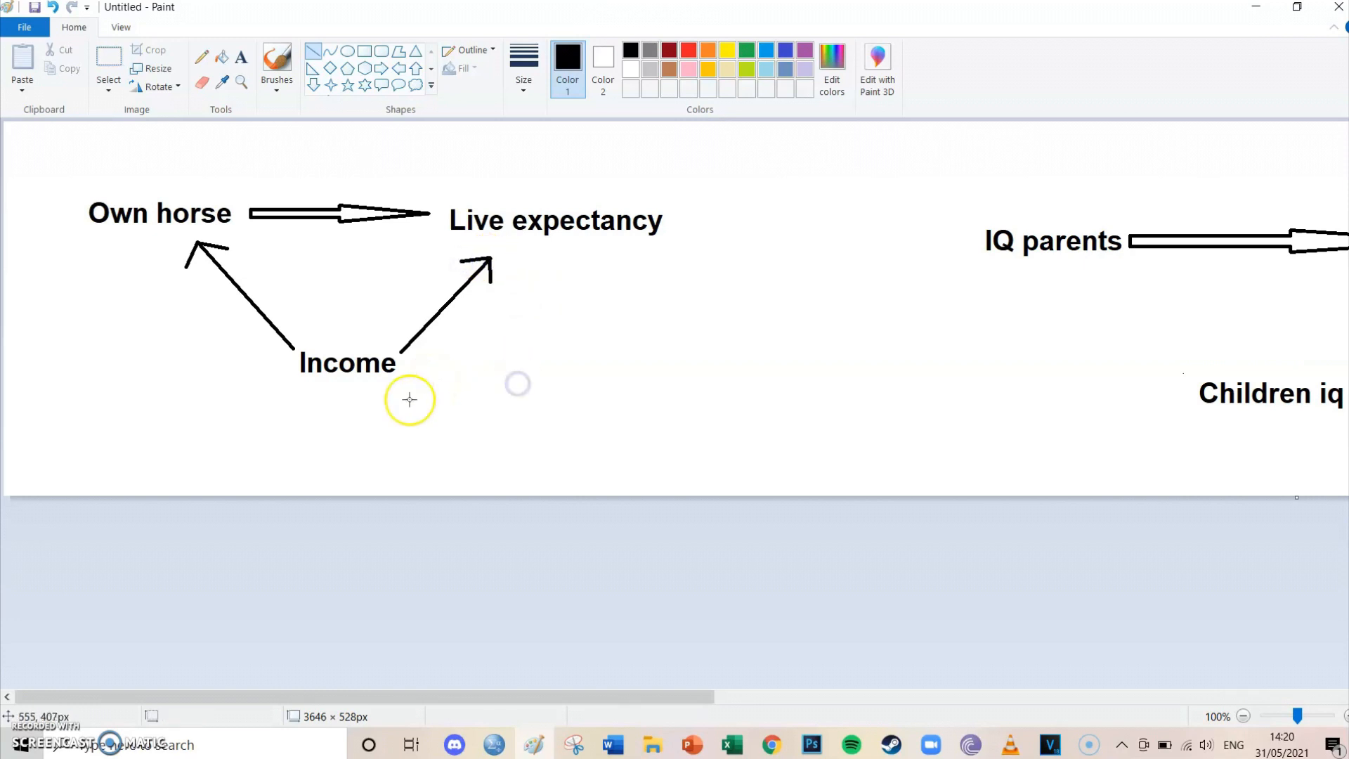
pyautogui.moveTo(379, 420)
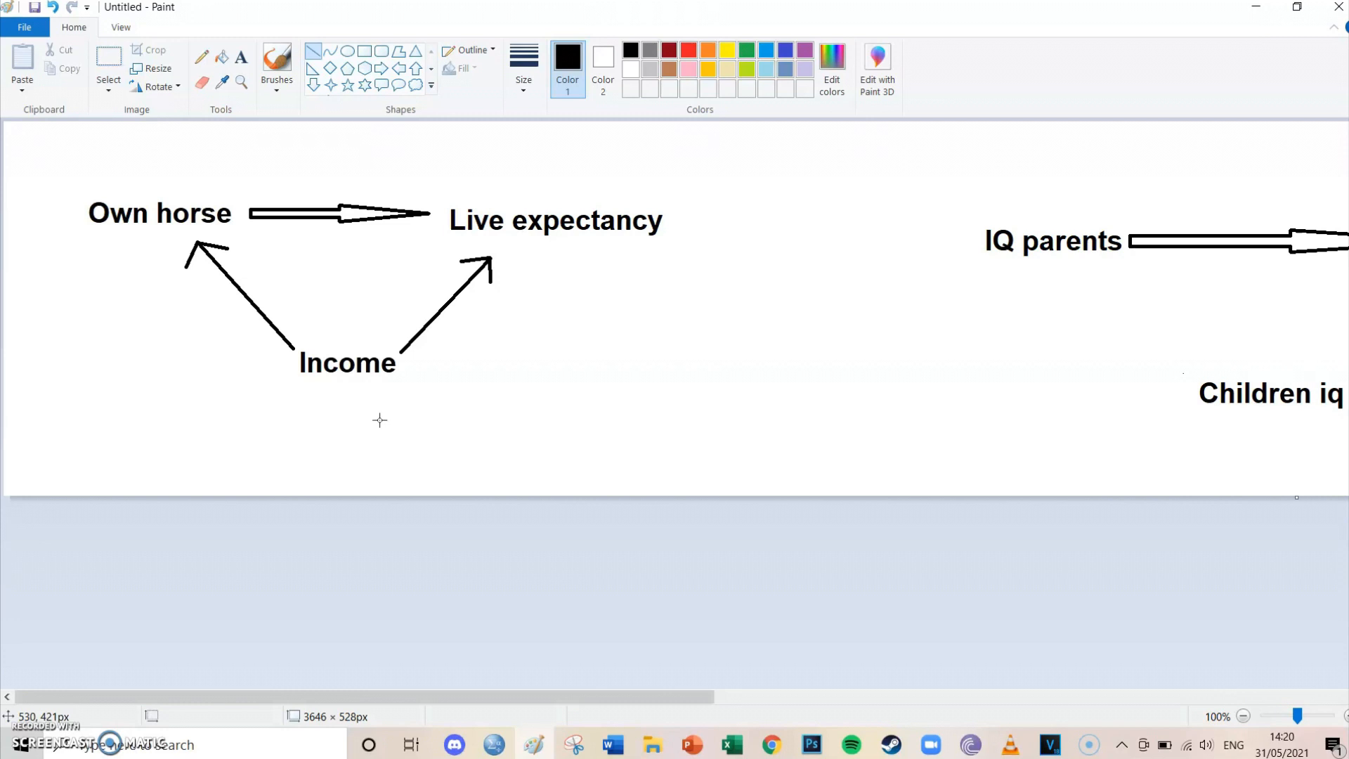
pyautogui.moveTo(556, 244)
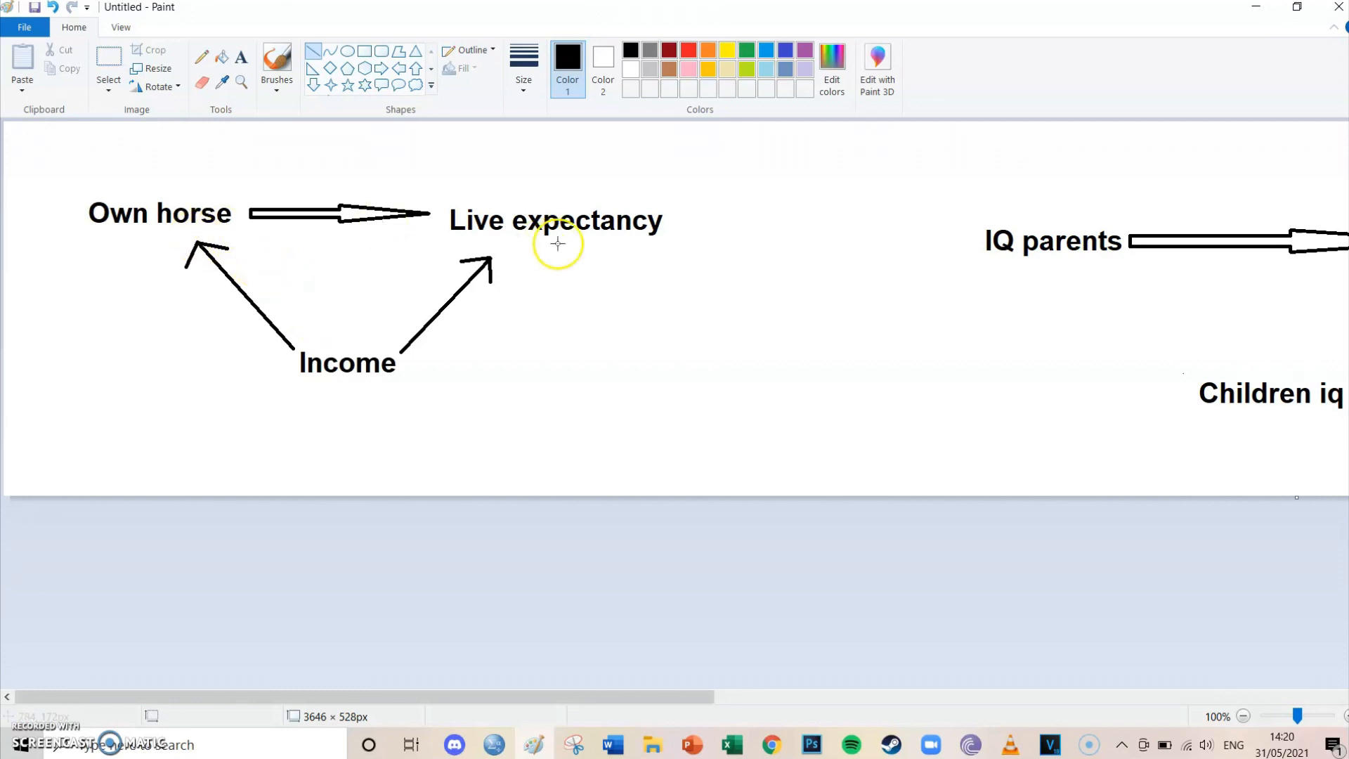
pyautogui.moveTo(343, 377)
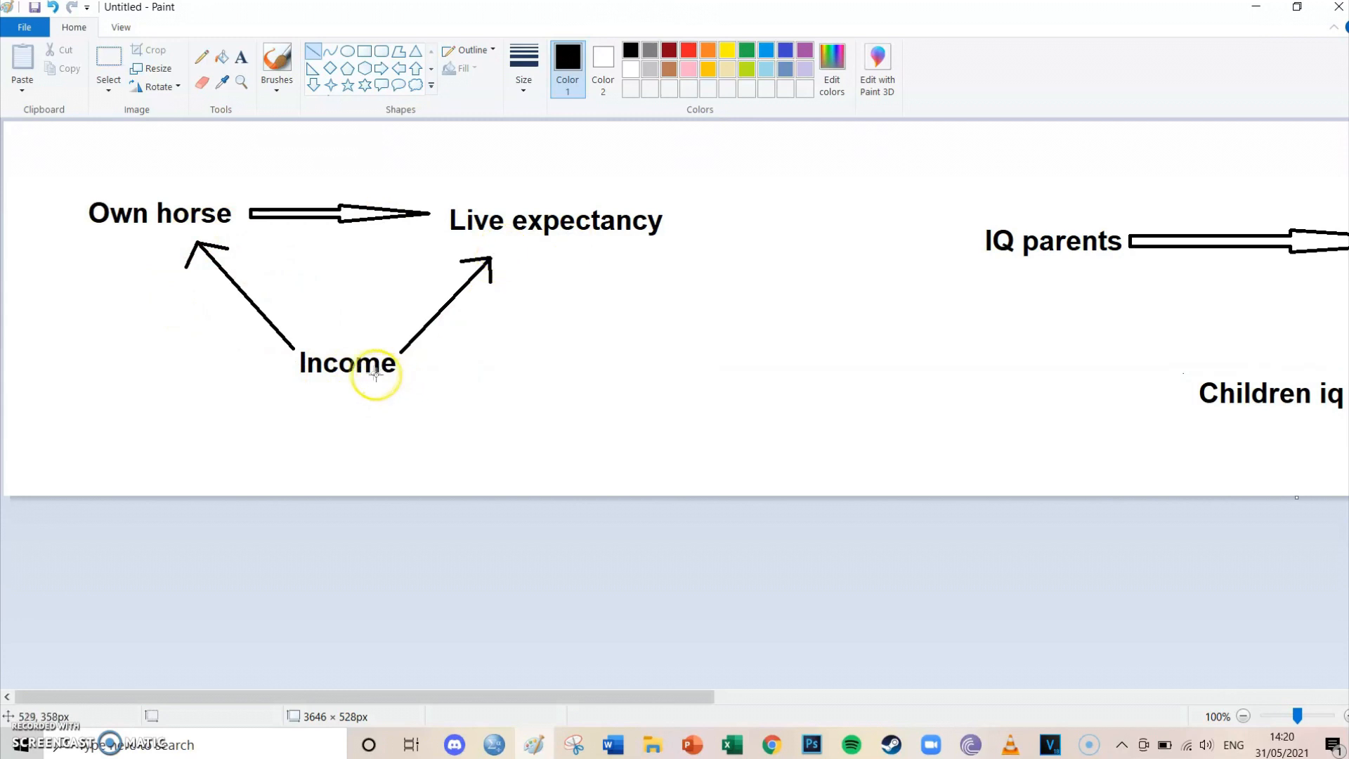
pyautogui.moveTo(282, 193)
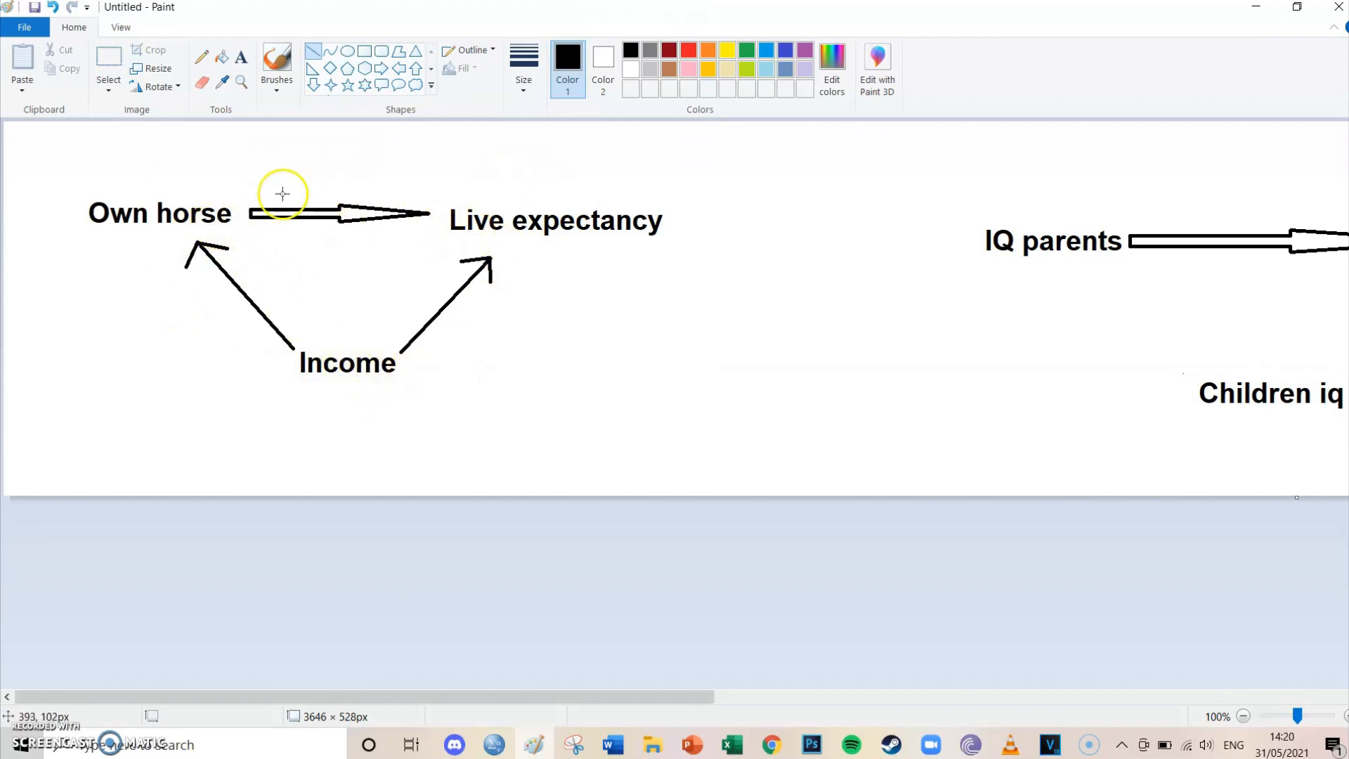
pyautogui.moveTo(423, 349)
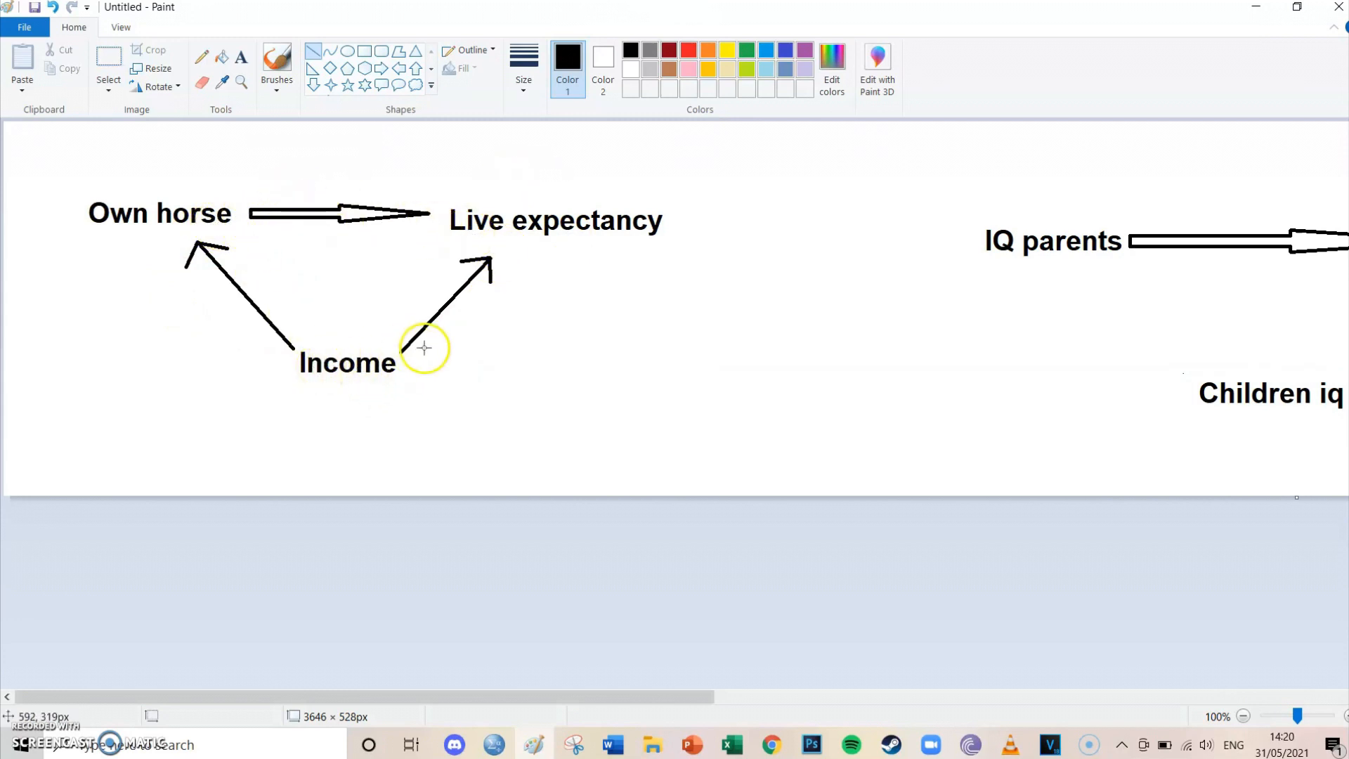
pyautogui.moveTo(396, 417)
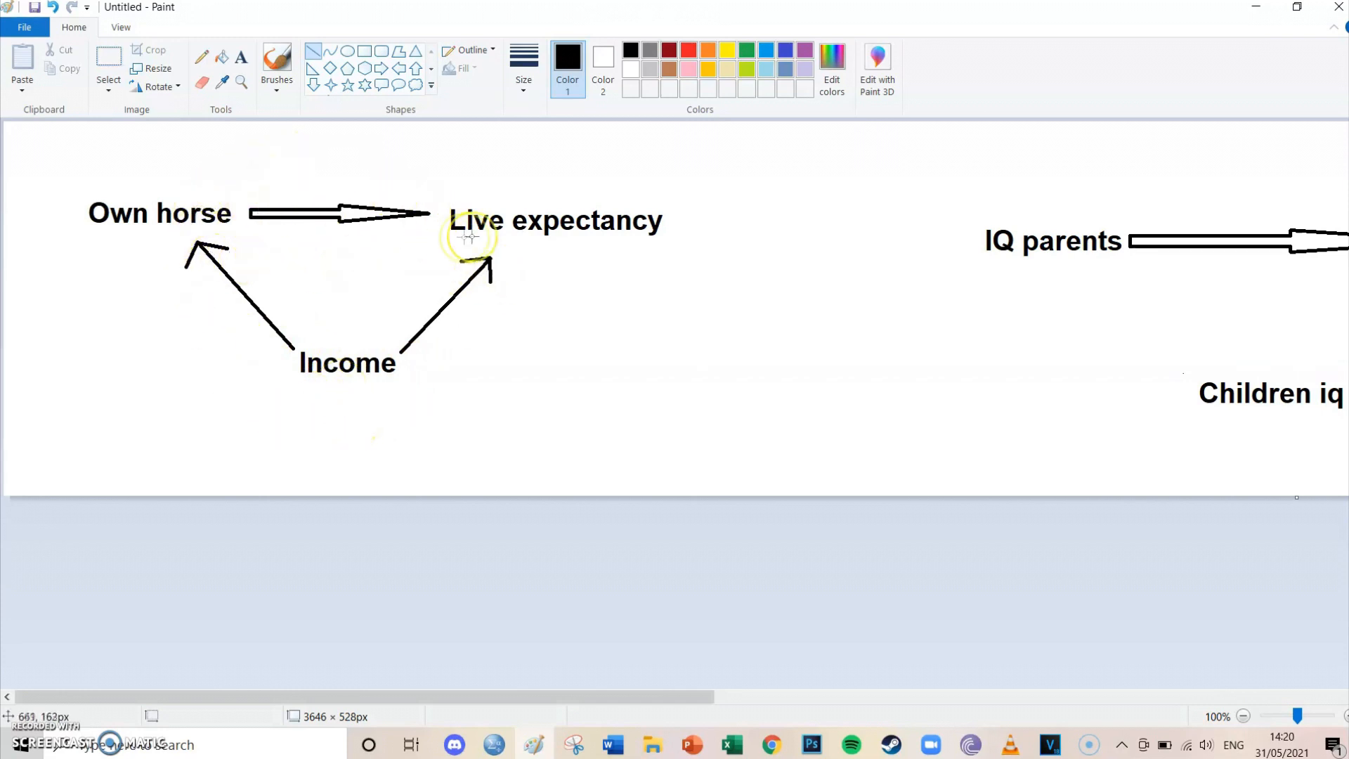
pyautogui.moveTo(456, 217)
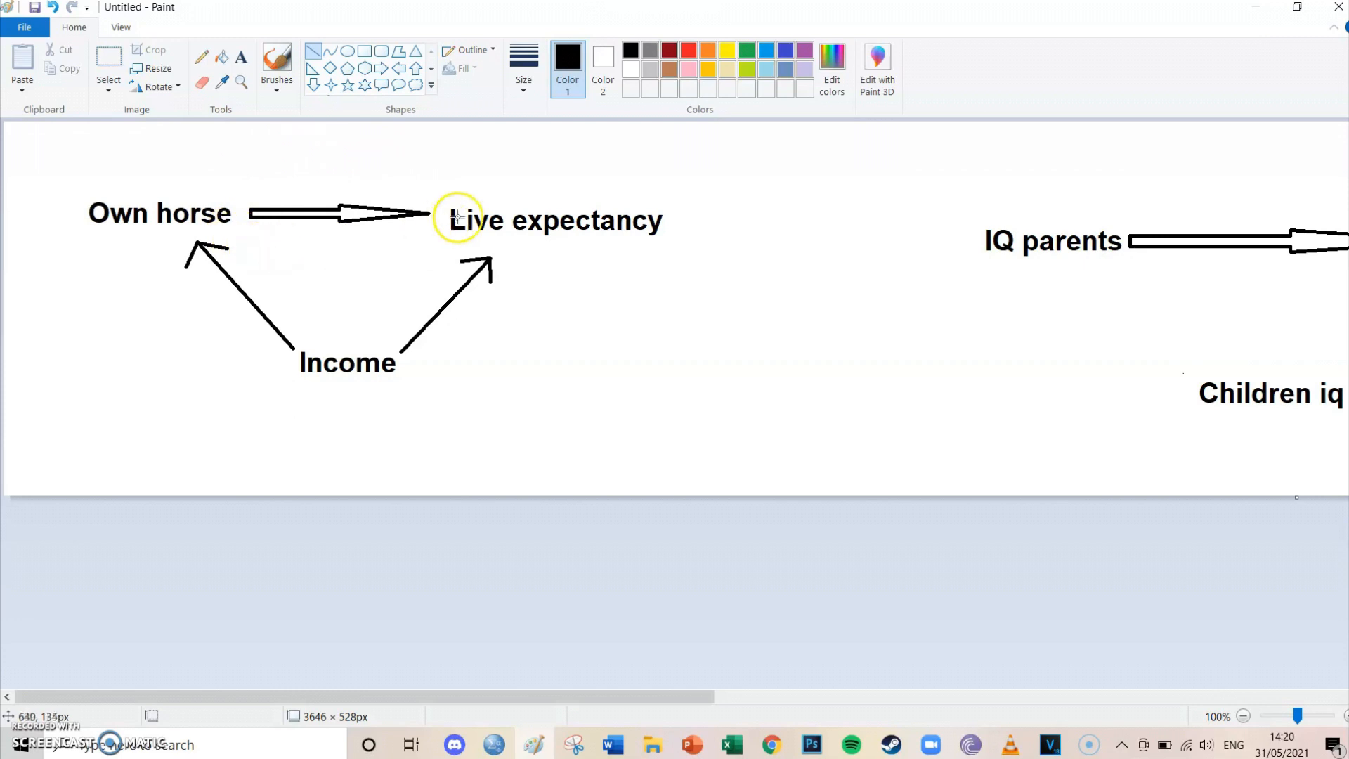
pyautogui.moveTo(411, 356)
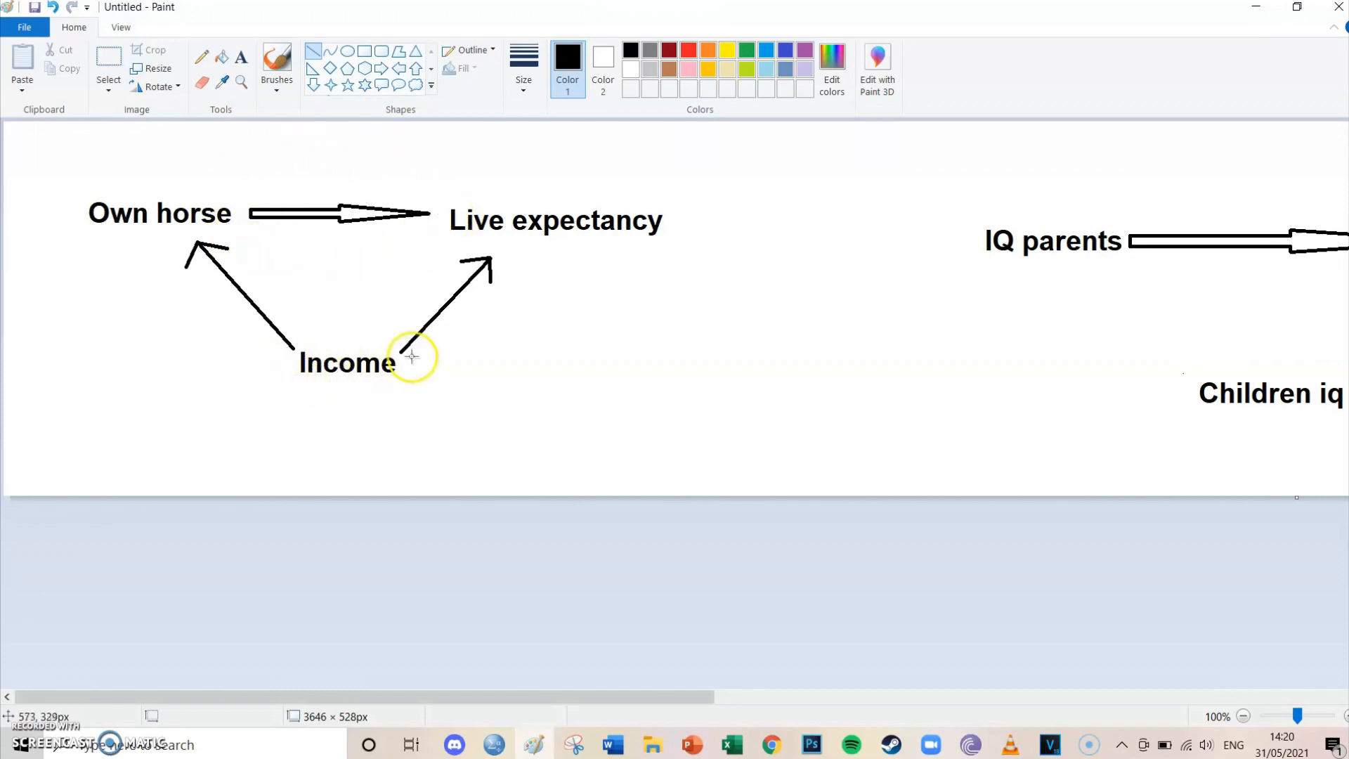
pyautogui.moveTo(284, 371)
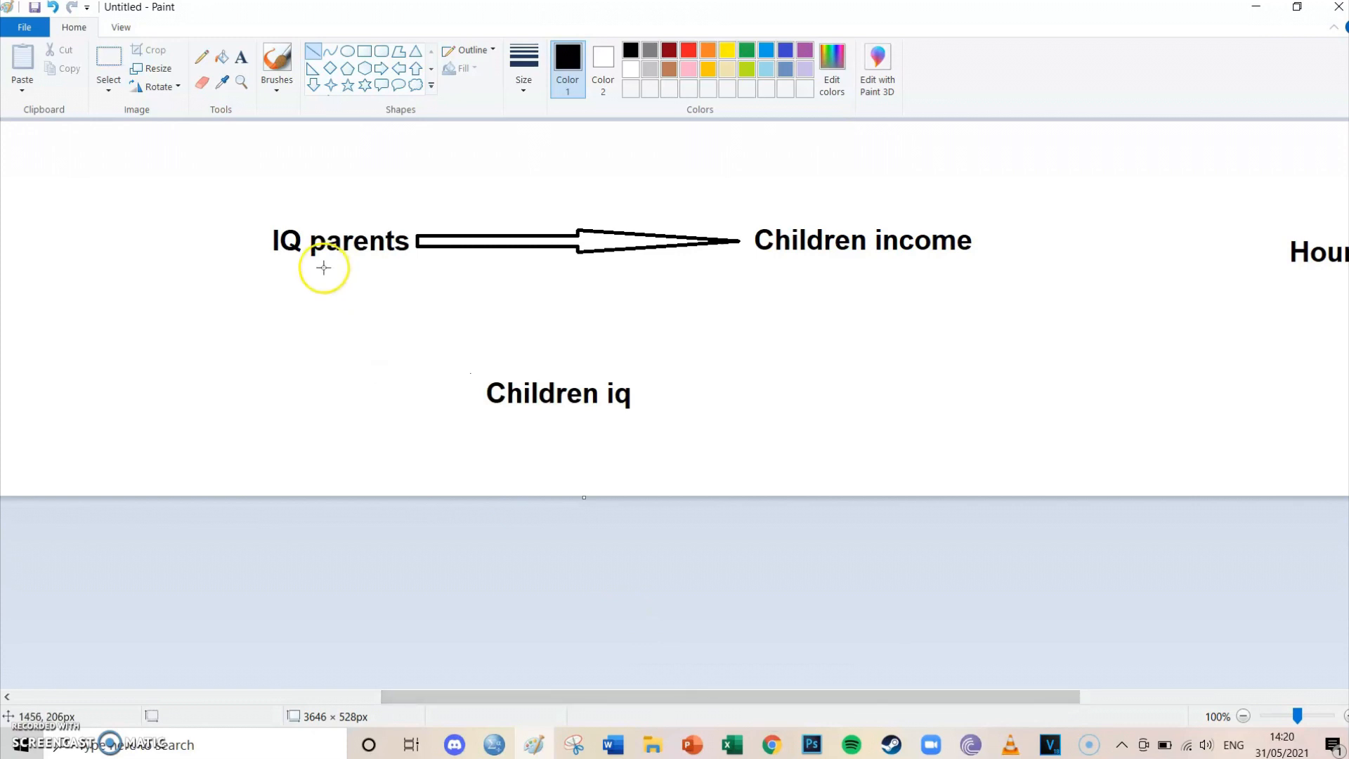
pyautogui.moveTo(915, 298)
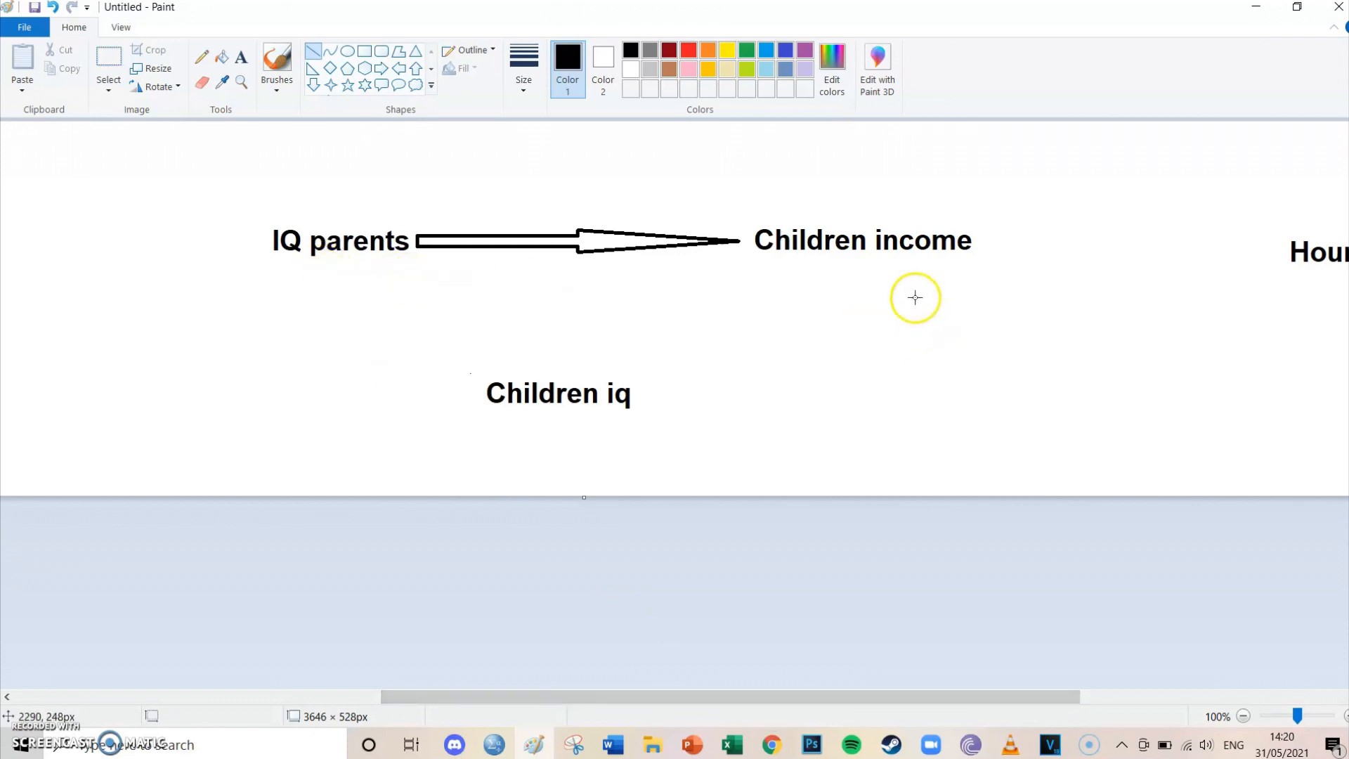
pyautogui.moveTo(344, 280)
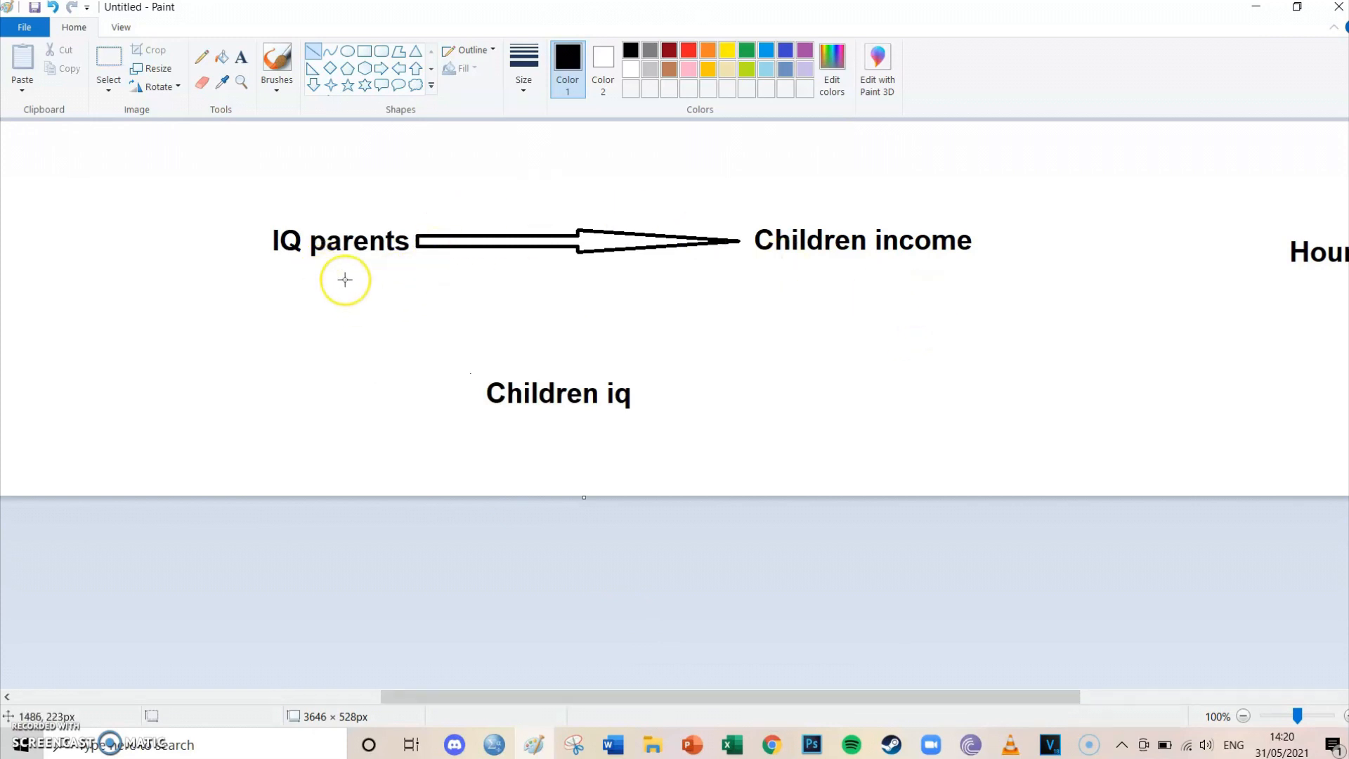
pyautogui.moveTo(824, 273)
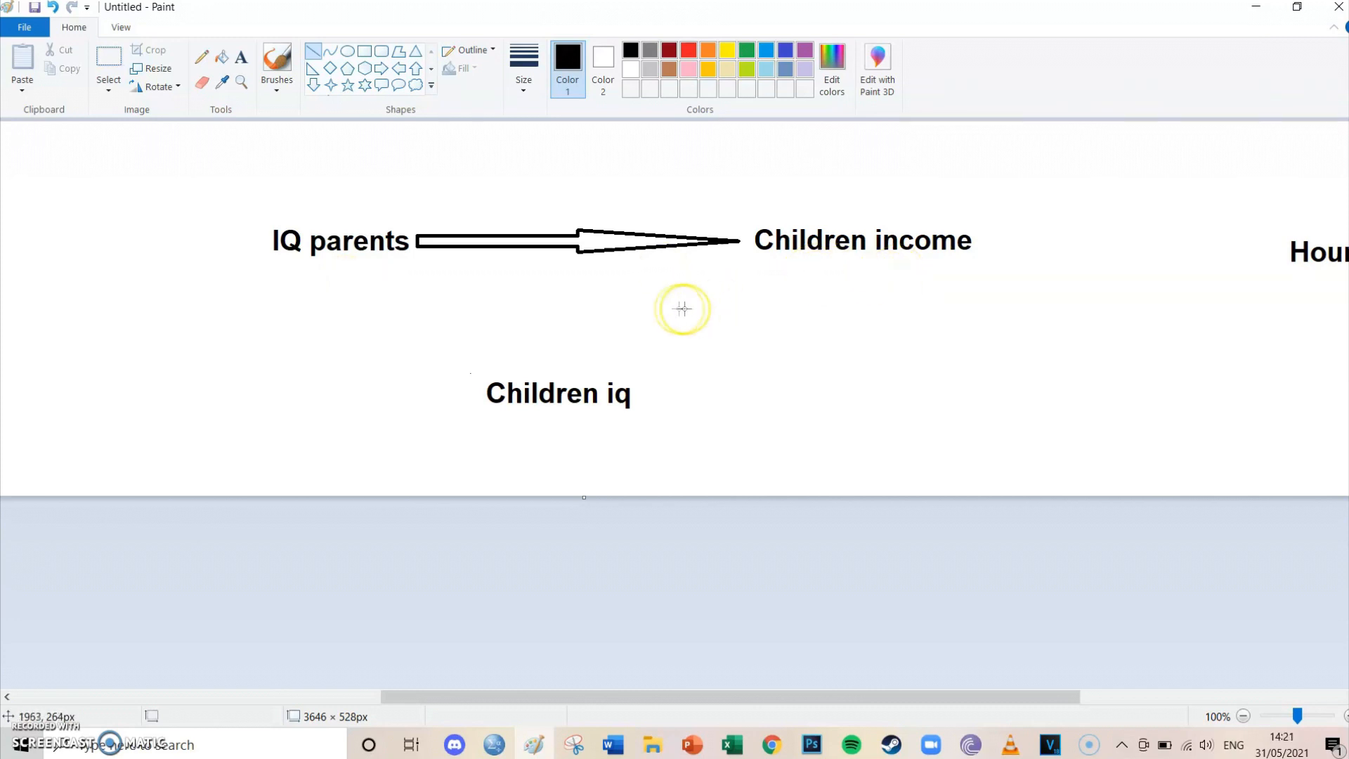
pyautogui.moveTo(738, 258)
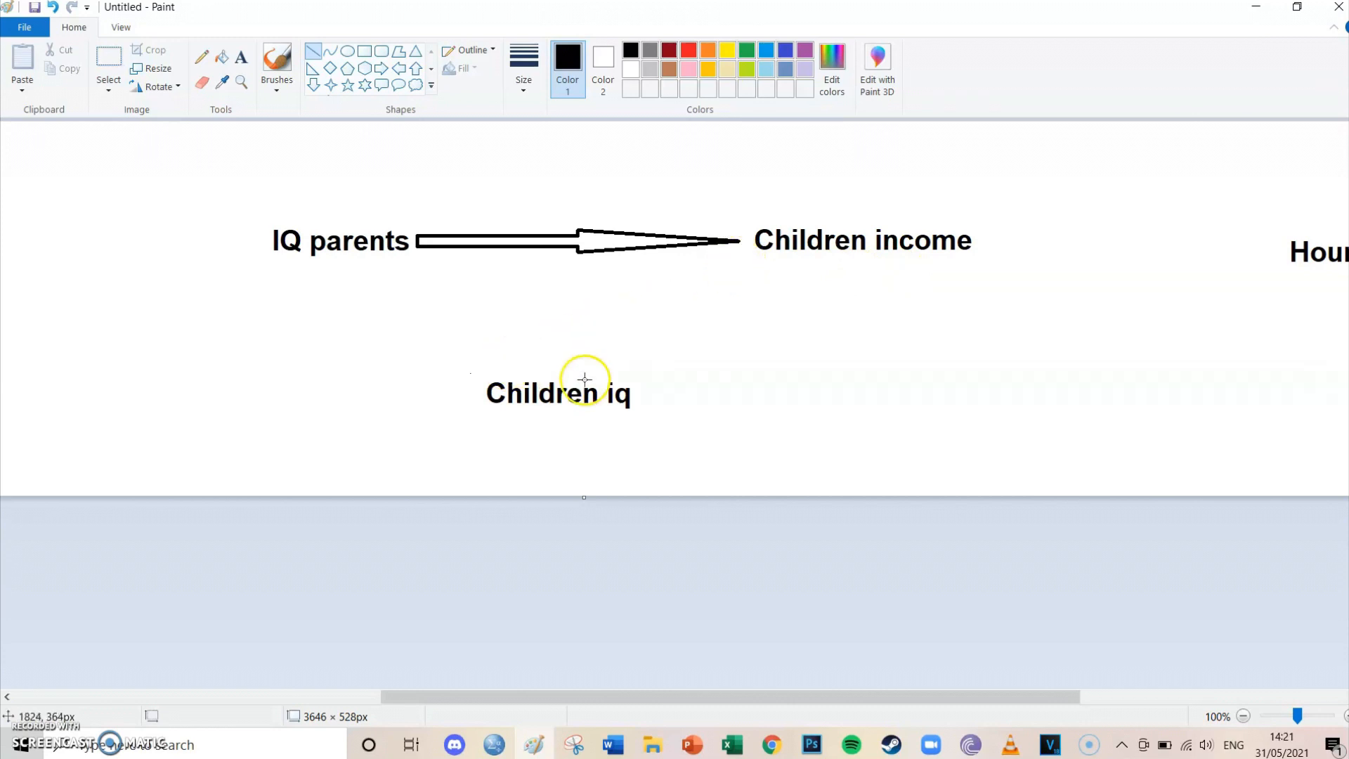
pyautogui.moveTo(186, 449)
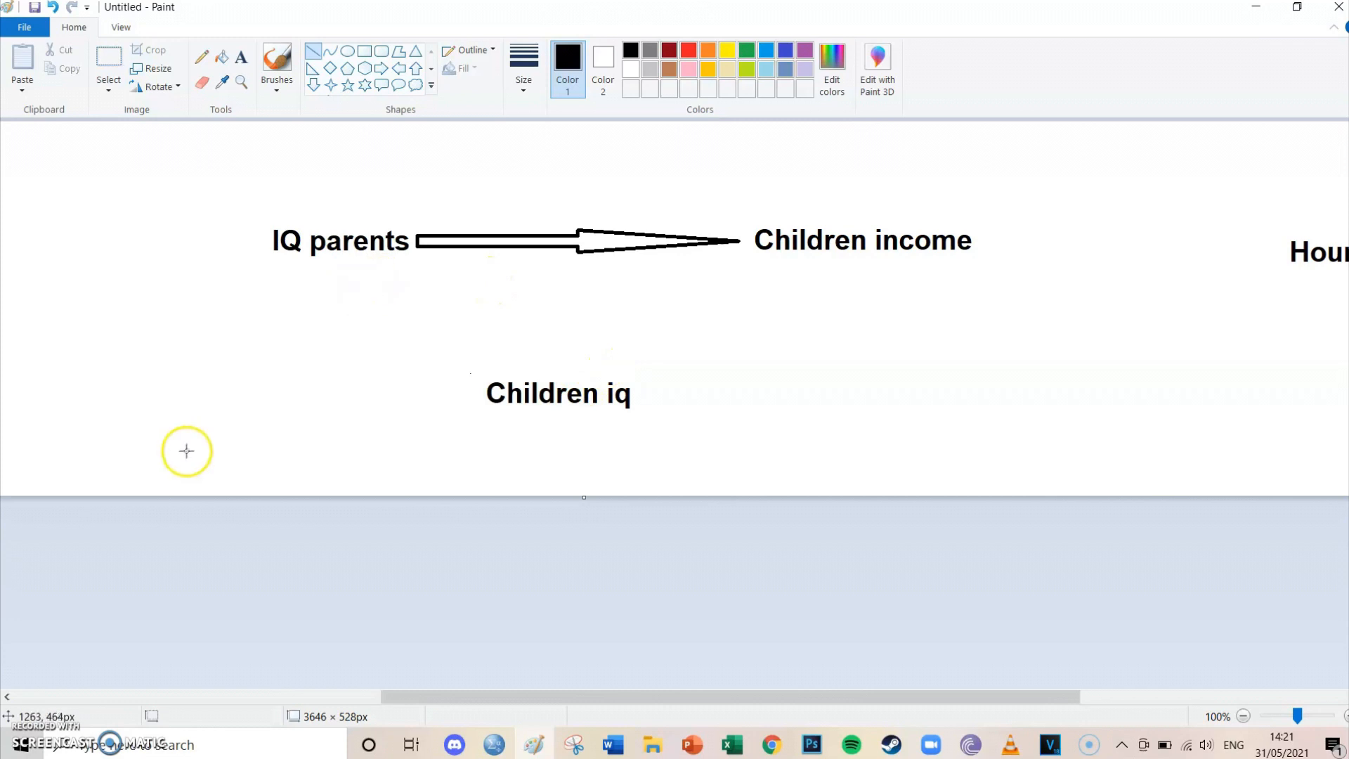
pyautogui.moveTo(401, 420)
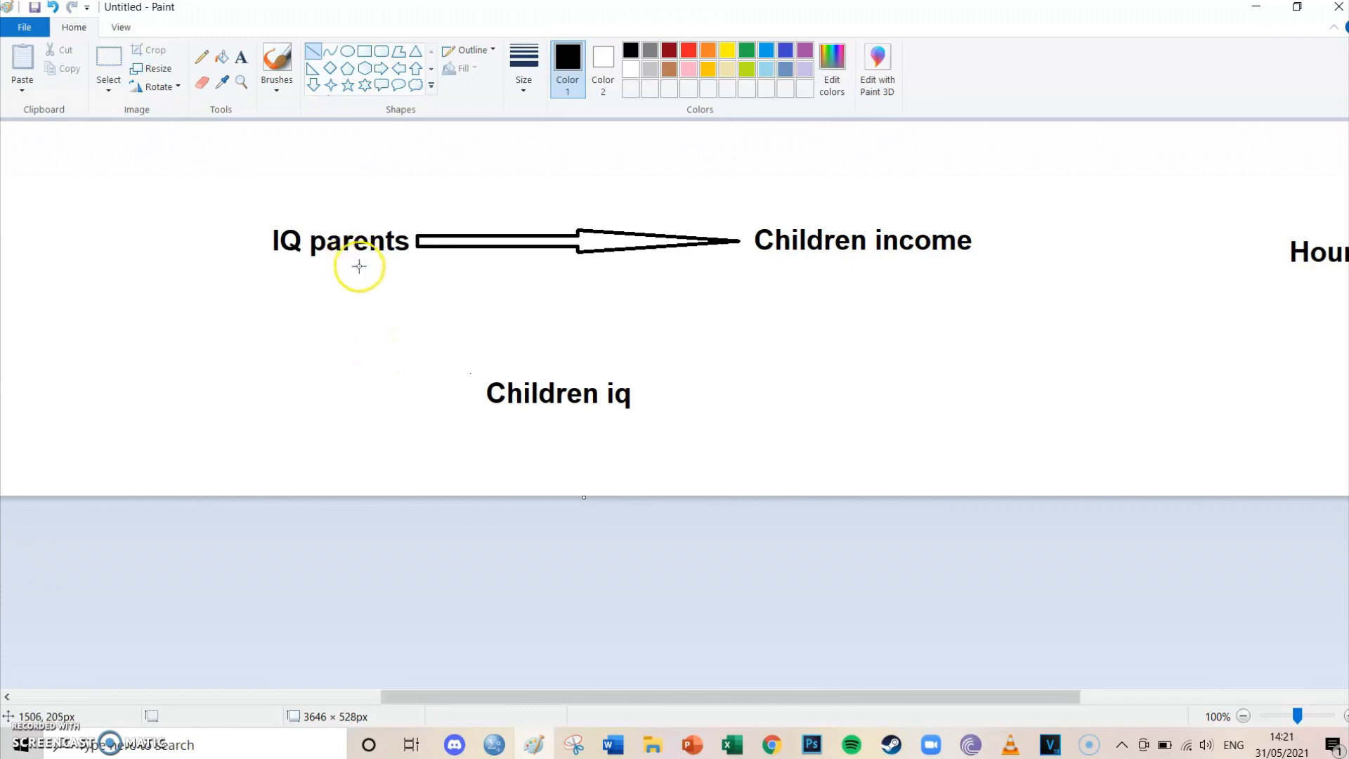
# Step: Draw arrows from IQ parents to Children iq and from Children iq to Children income
pyautogui.moveTo(366, 273); pyautogui.dragTo(471, 363)
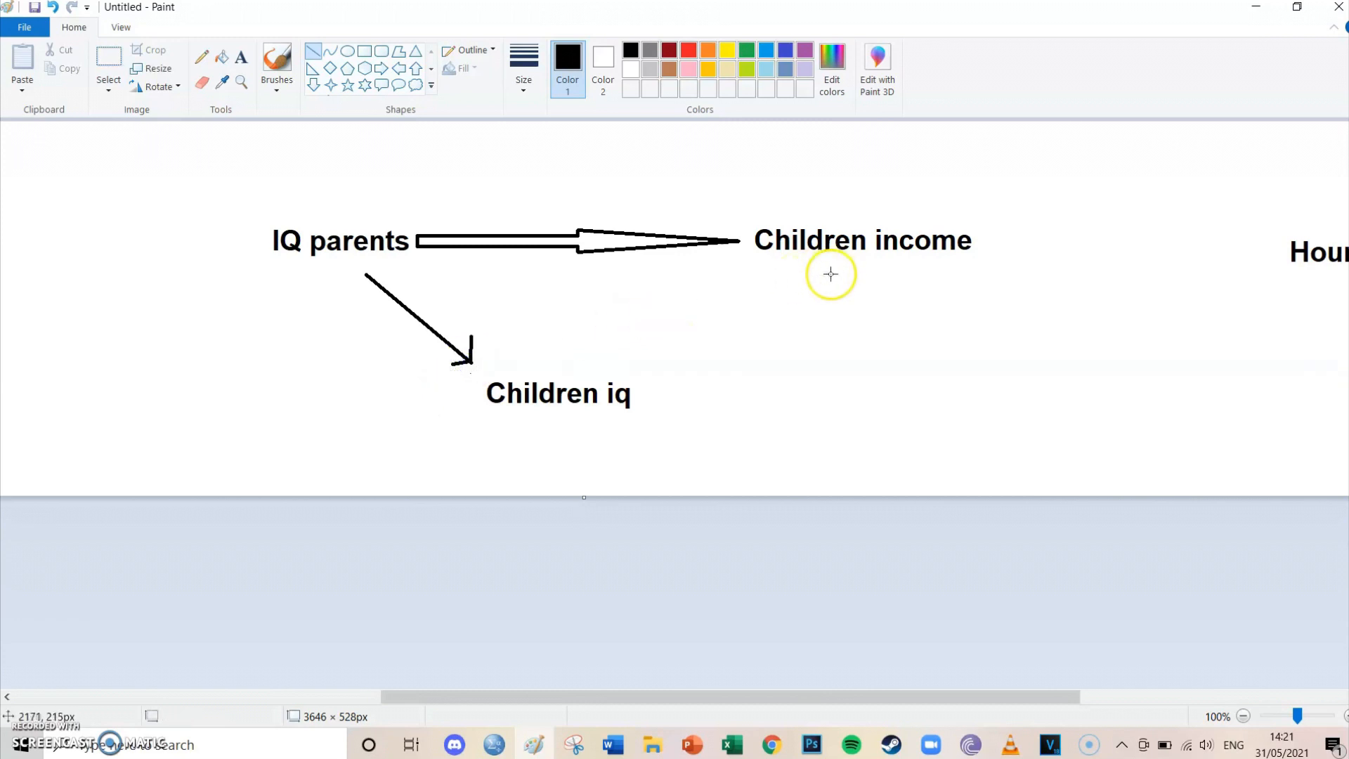
pyautogui.moveTo(640, 376)
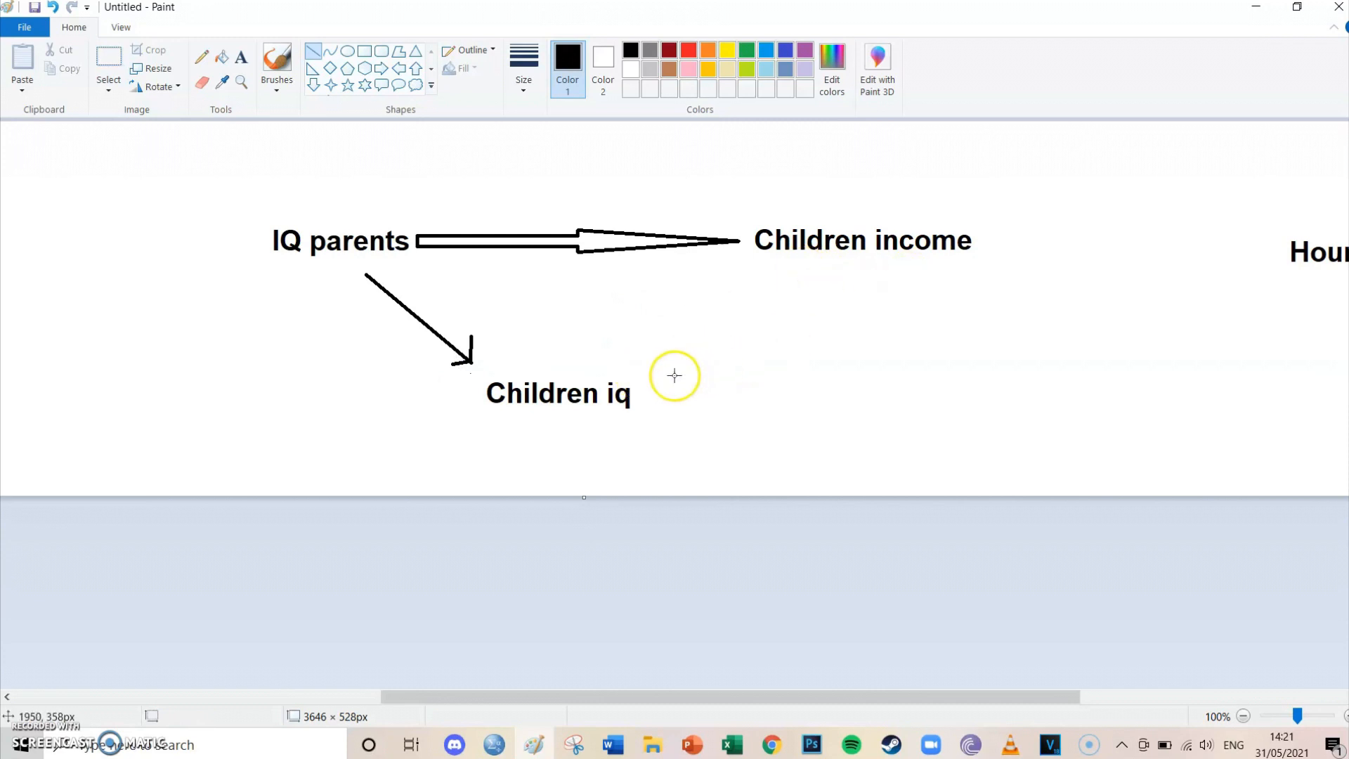
pyautogui.moveTo(632, 386); pyautogui.dragTo(841, 287)
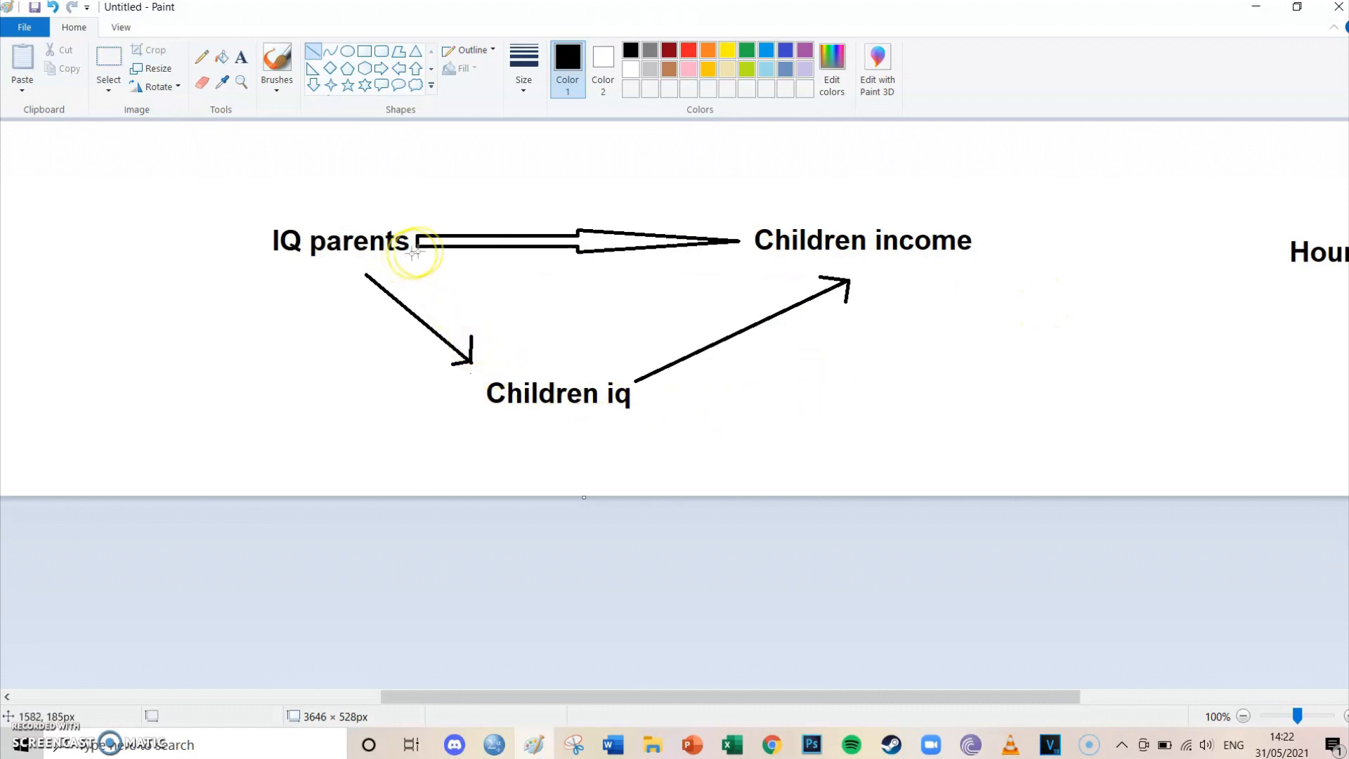
pyautogui.moveTo(545, 424)
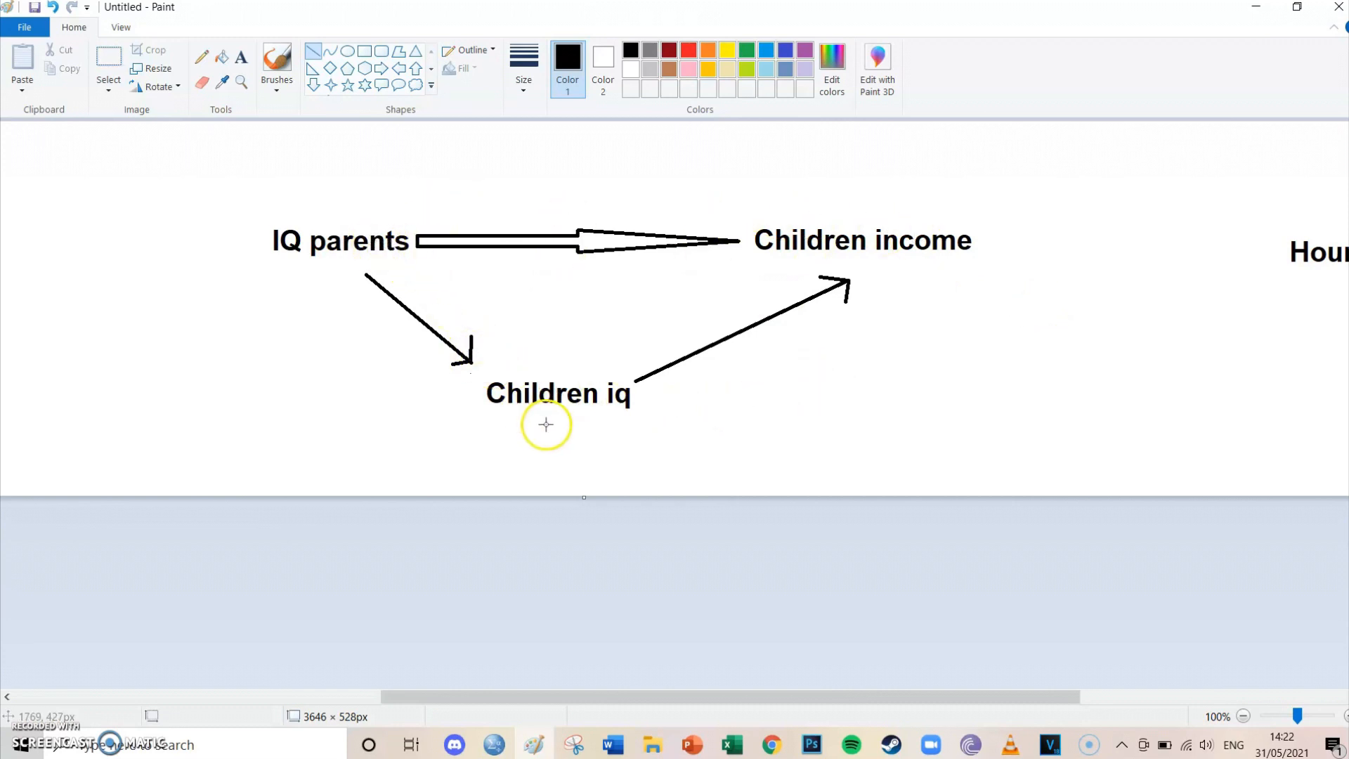
pyautogui.moveTo(604, 372)
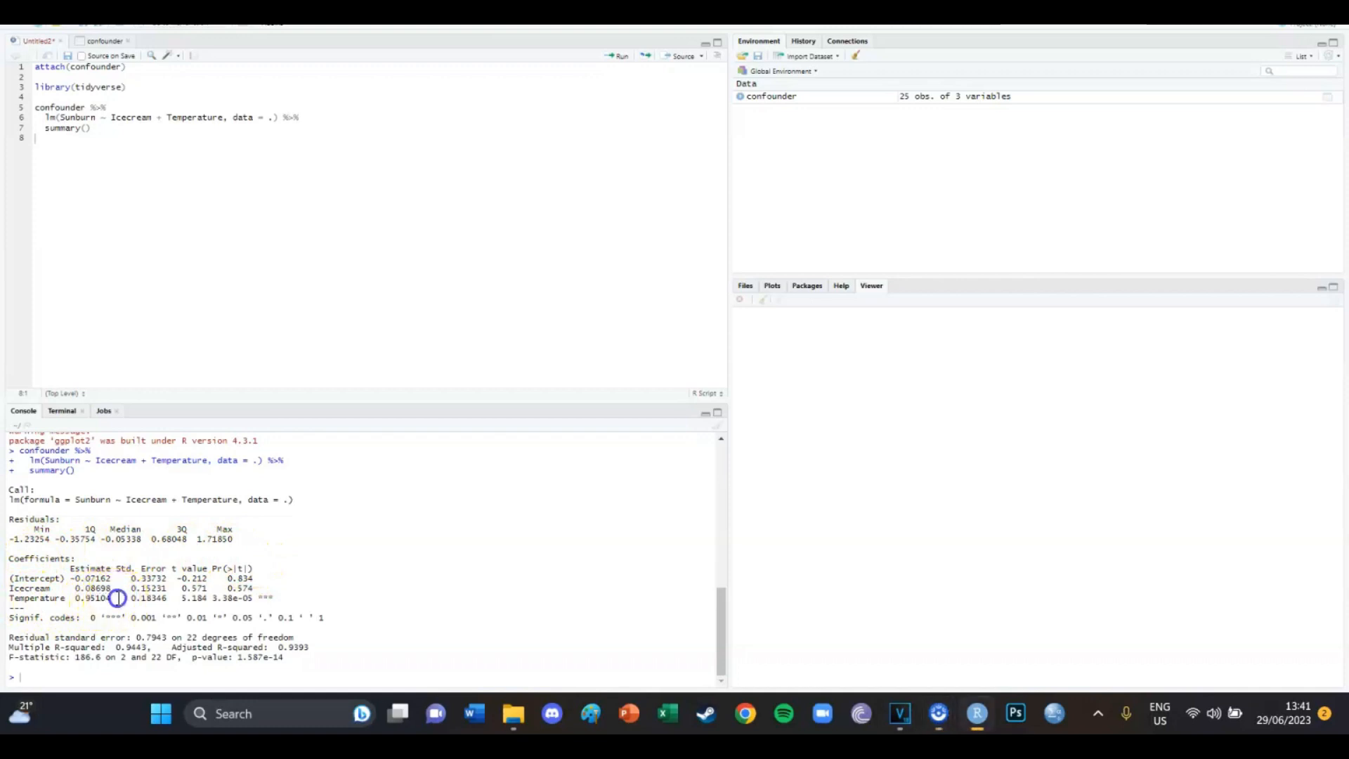
# Step: Highlight the Temperature coefficient estimate in the regression summary output
pyautogui.doubleClick(38, 598)
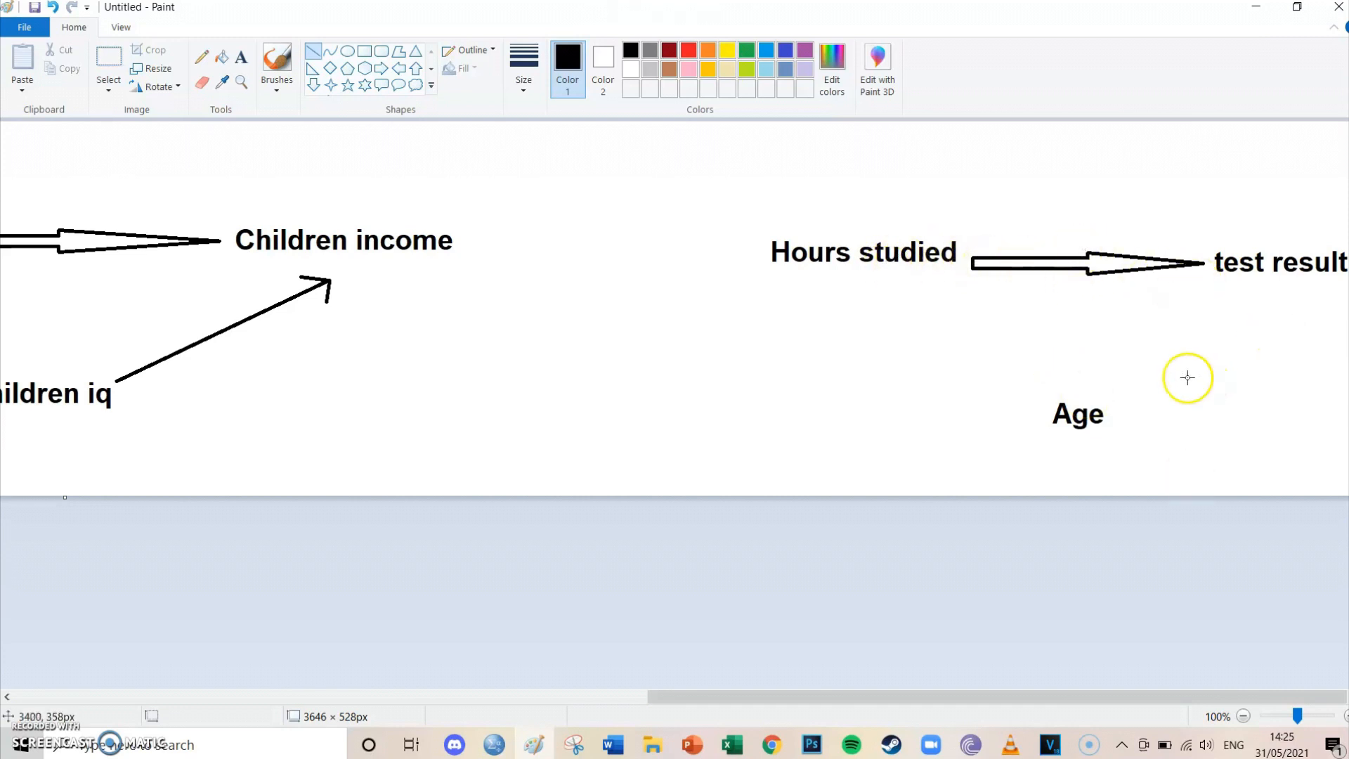
pyautogui.moveTo(1047, 356)
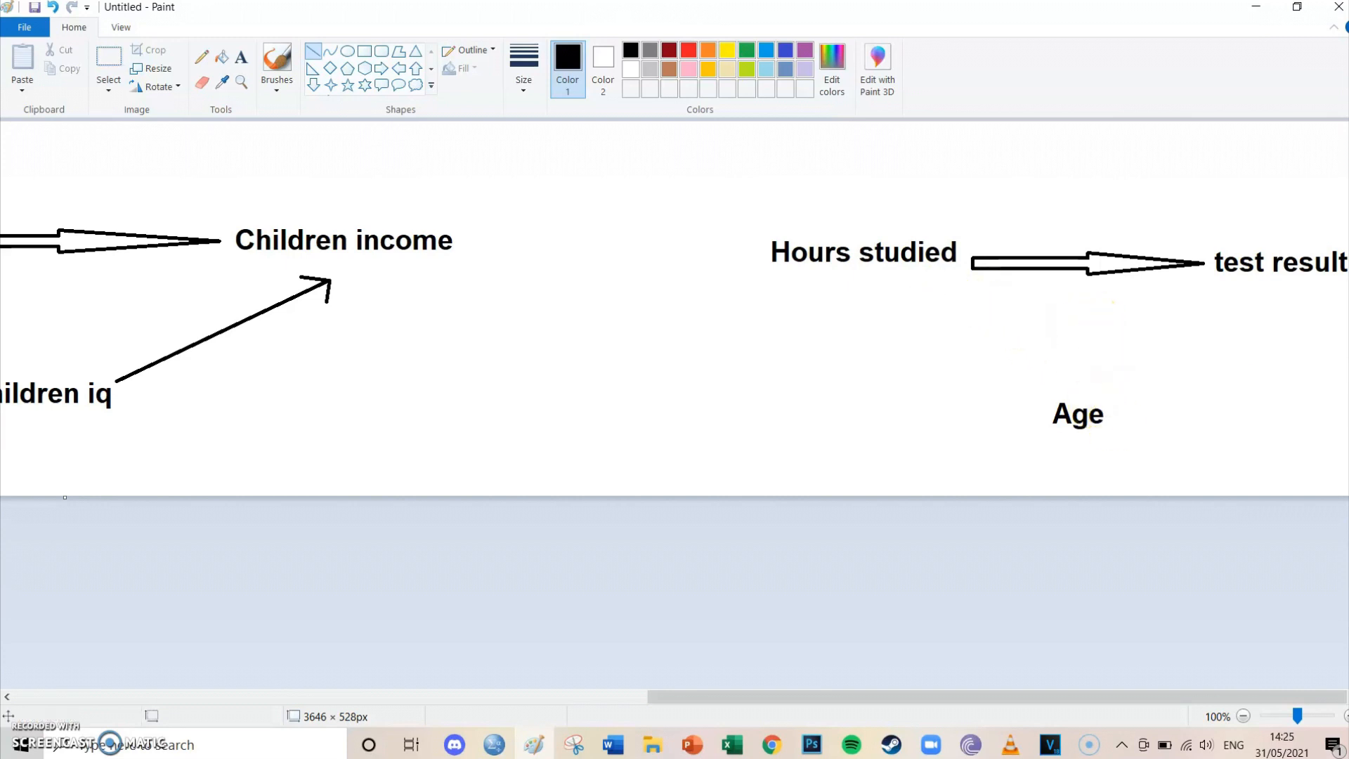
pyautogui.moveTo(1337, 375)
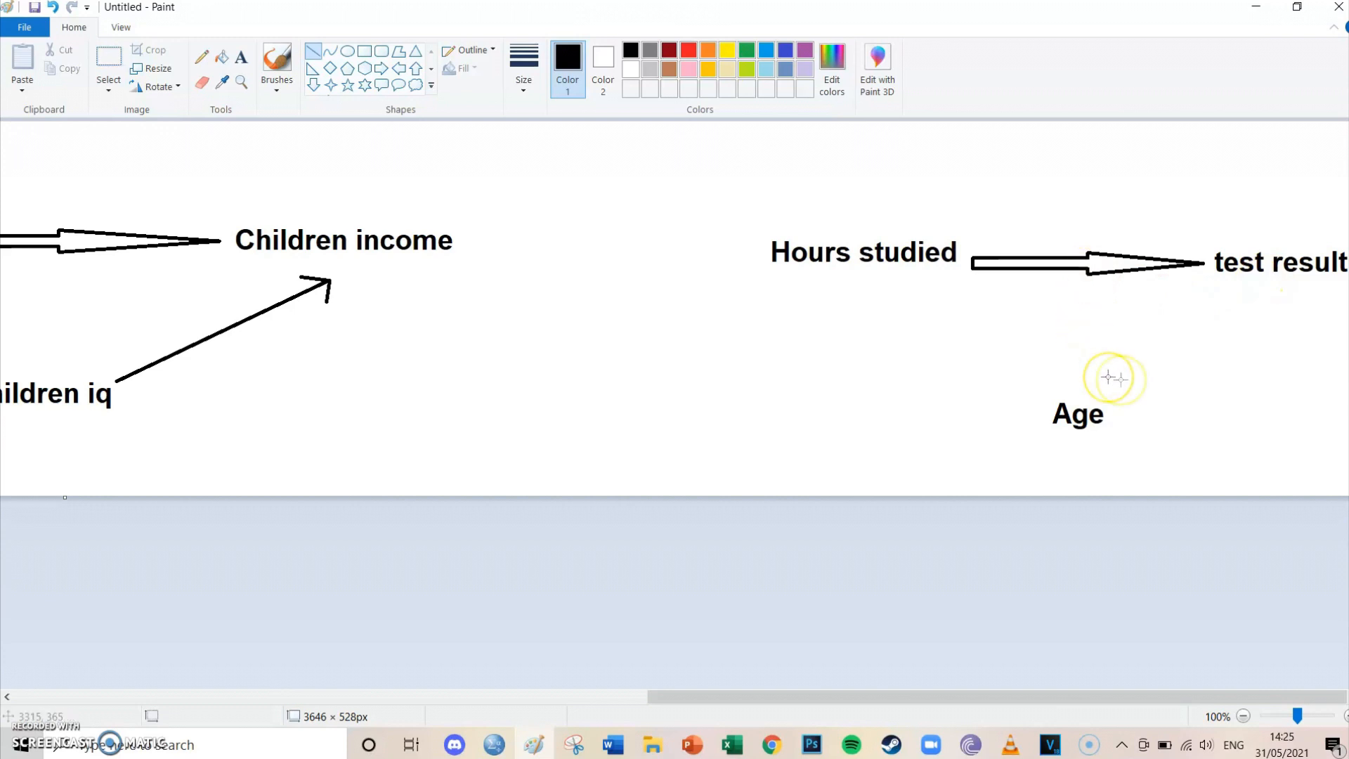
pyautogui.moveTo(985, 466)
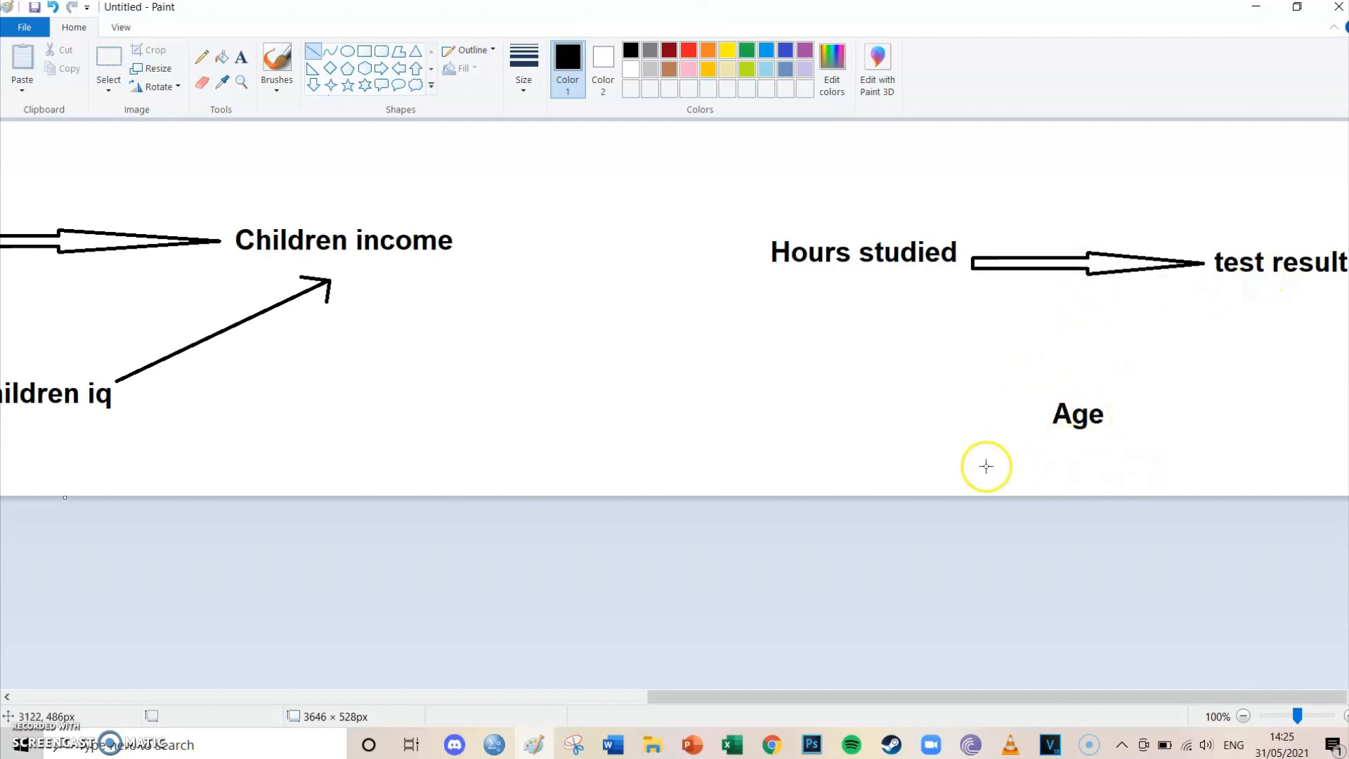
pyautogui.moveTo(1068, 328)
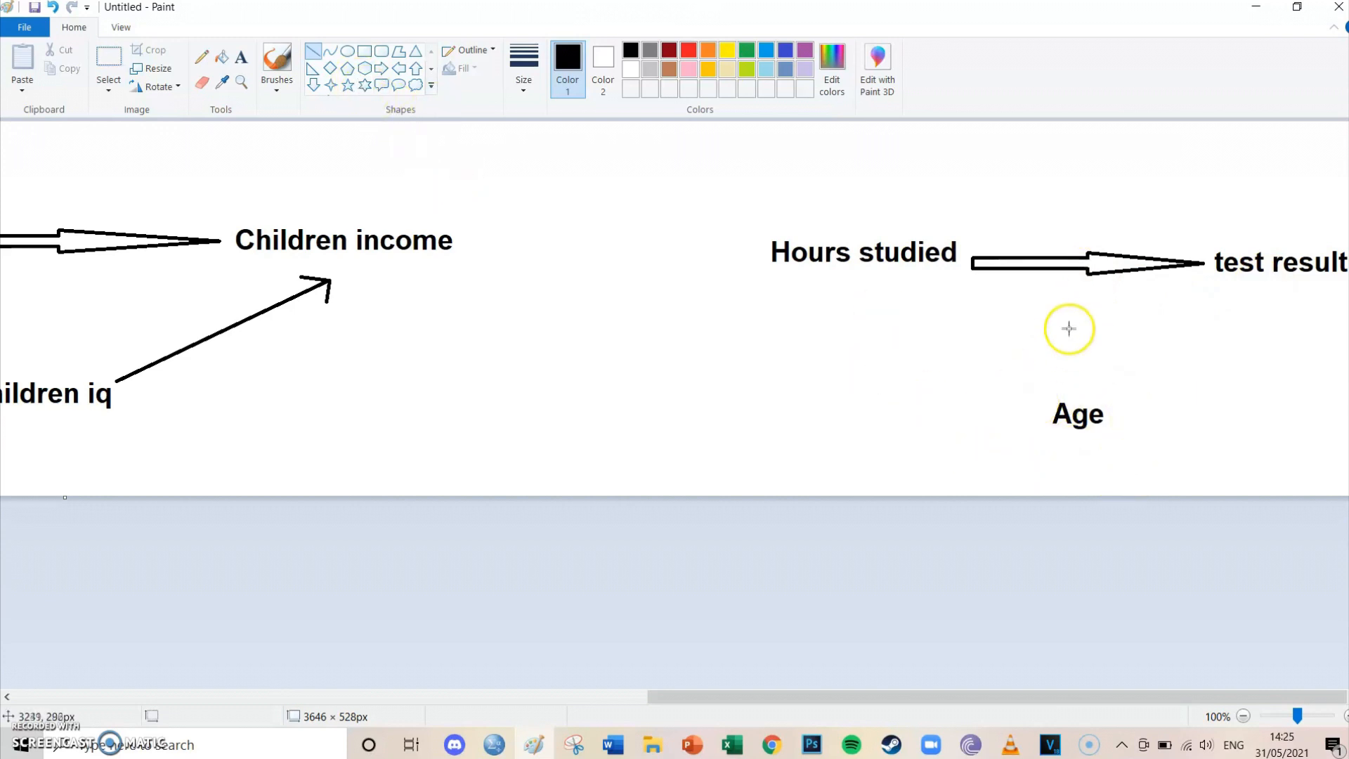
# Step: Draw a vertical line from Age up onto the Hours studied to test result arrow
pyautogui.moveTo(1078, 296); pyautogui.dragTo(1077, 394)
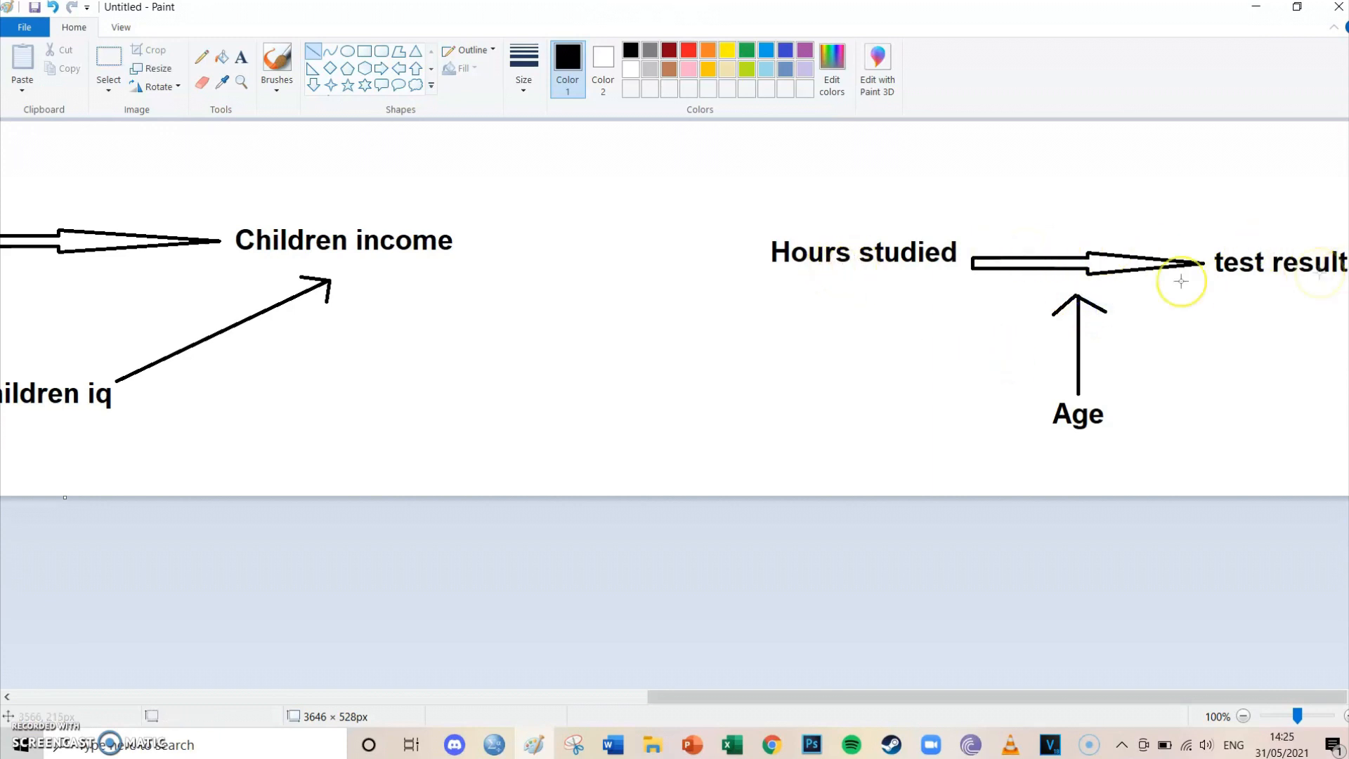
pyautogui.moveTo(1007, 434)
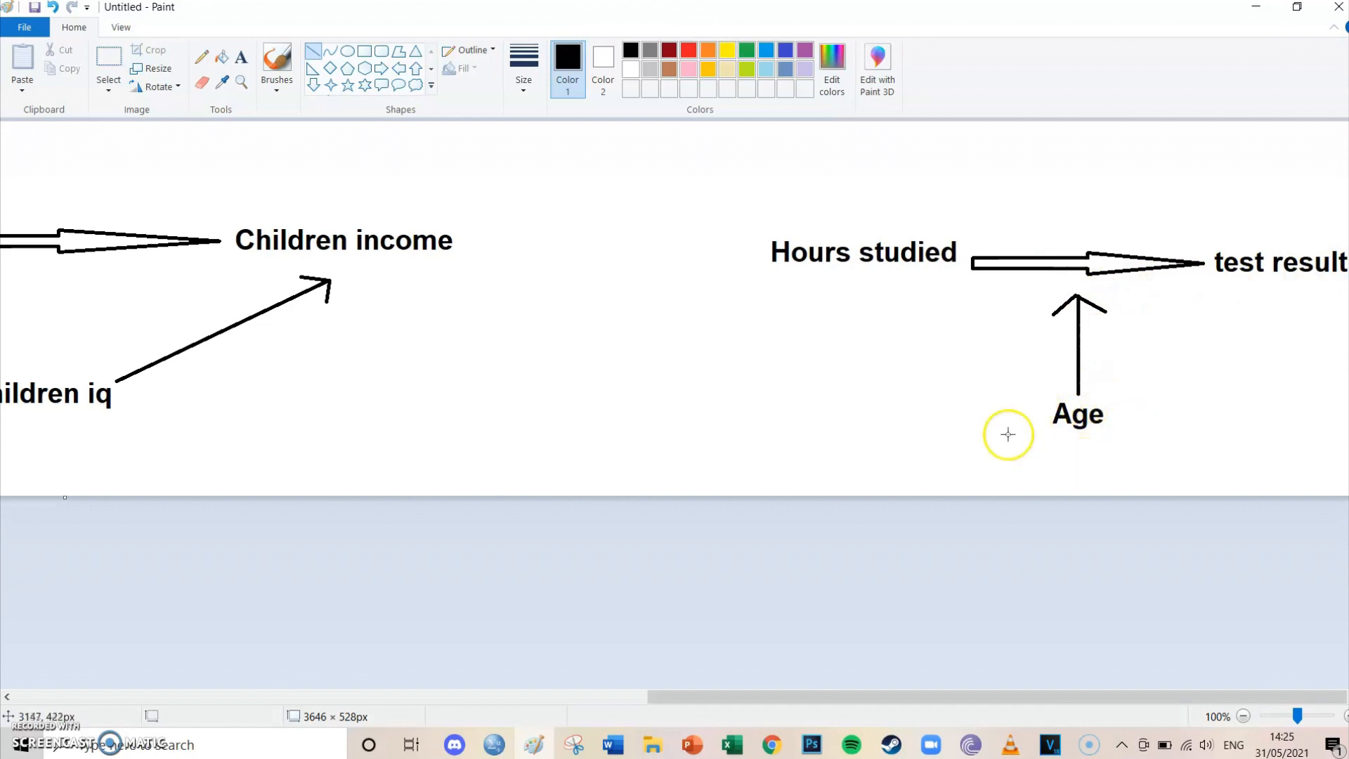
pyautogui.moveTo(1043, 346)
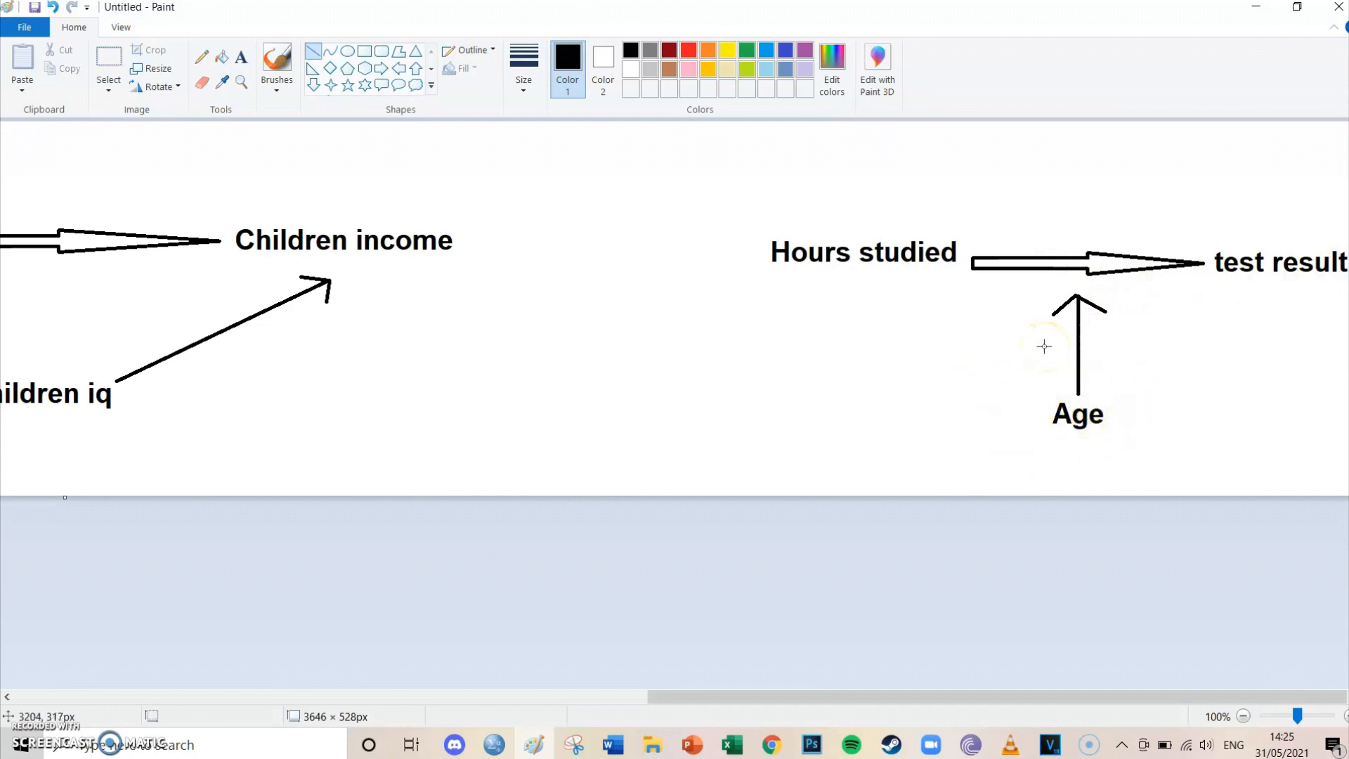